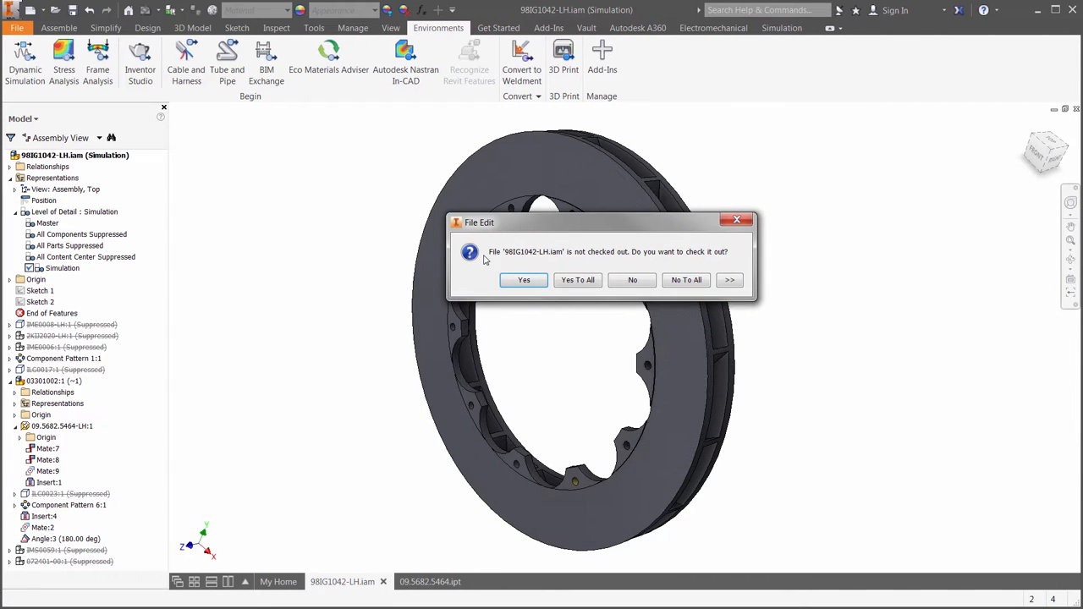
# - Check out the brake rotor assembly from Vault for editing
pyautogui.click(523, 280)
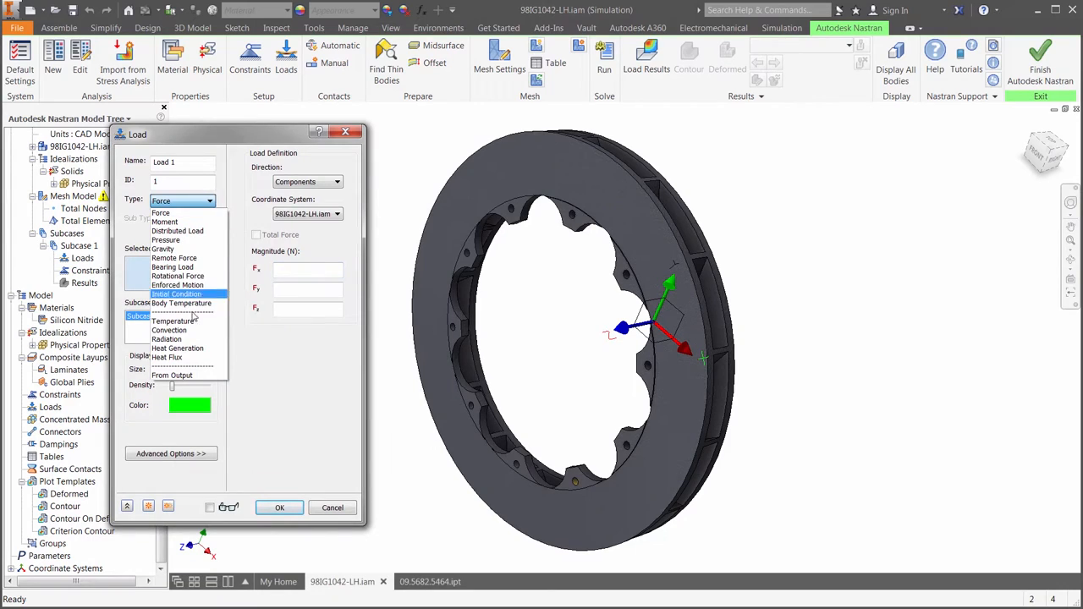
# - Define Load 1 as convection with 293 K ambient temperature and 0.5458 coefficient, then apply
pyautogui.click(169, 330)
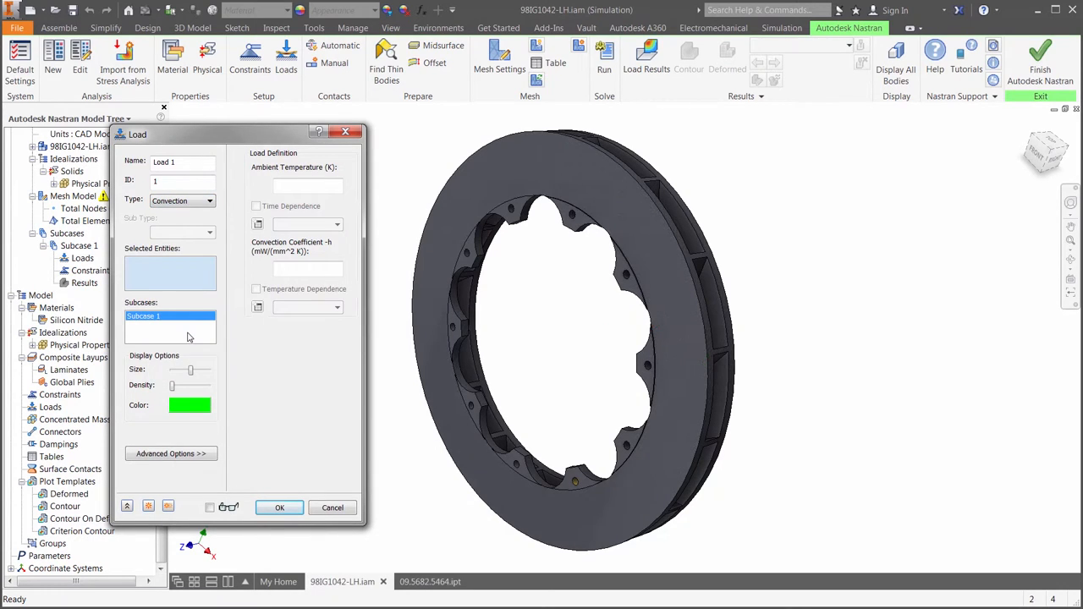
pyautogui.moveTo(199, 313)
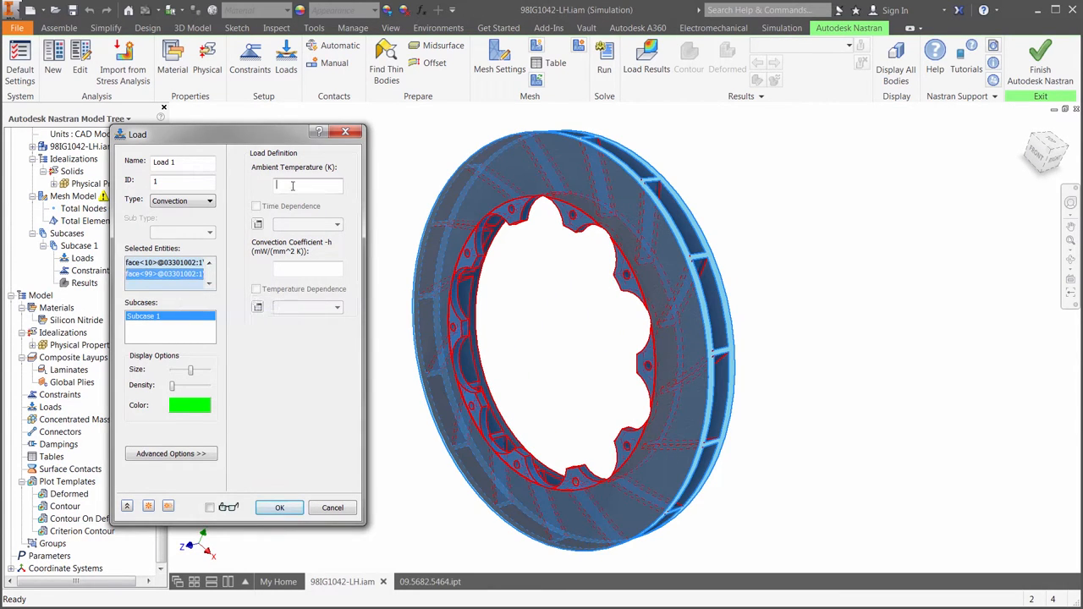
pyautogui.write('293')
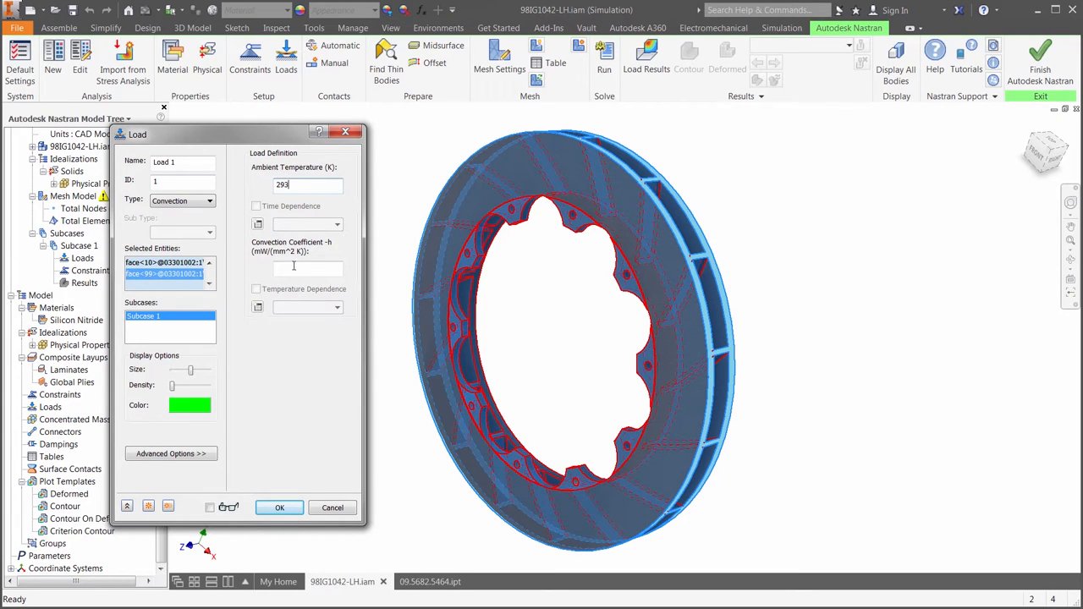
pyautogui.write('5')
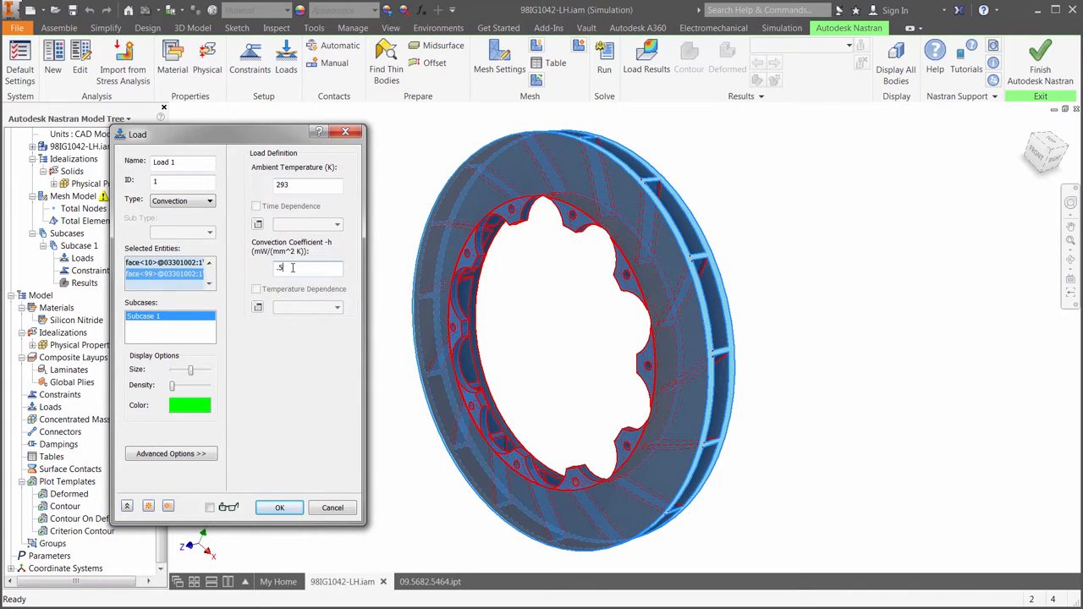
pyautogui.write('.5458')
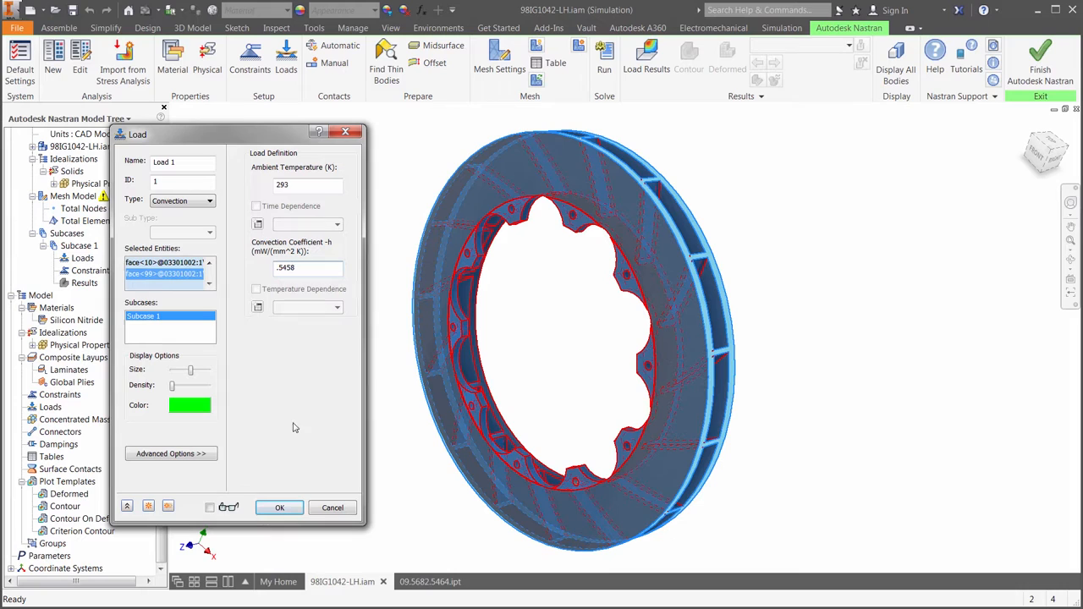
pyautogui.click(280, 507)
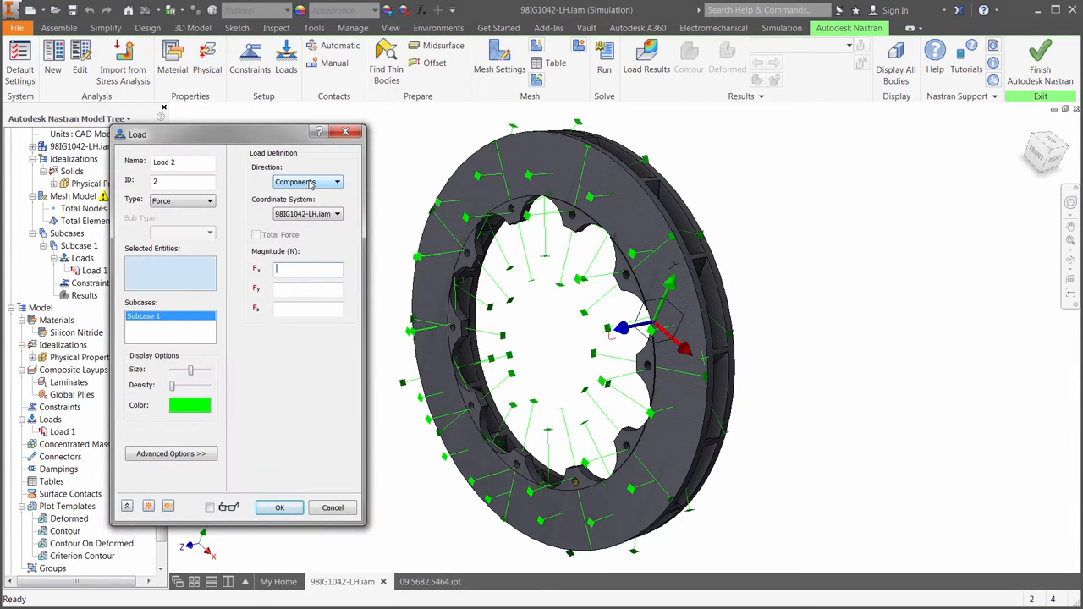
# - Define Load 2 as a 150 mW/mm² heat flux on the front and back braking faces
pyautogui.click(210, 200)
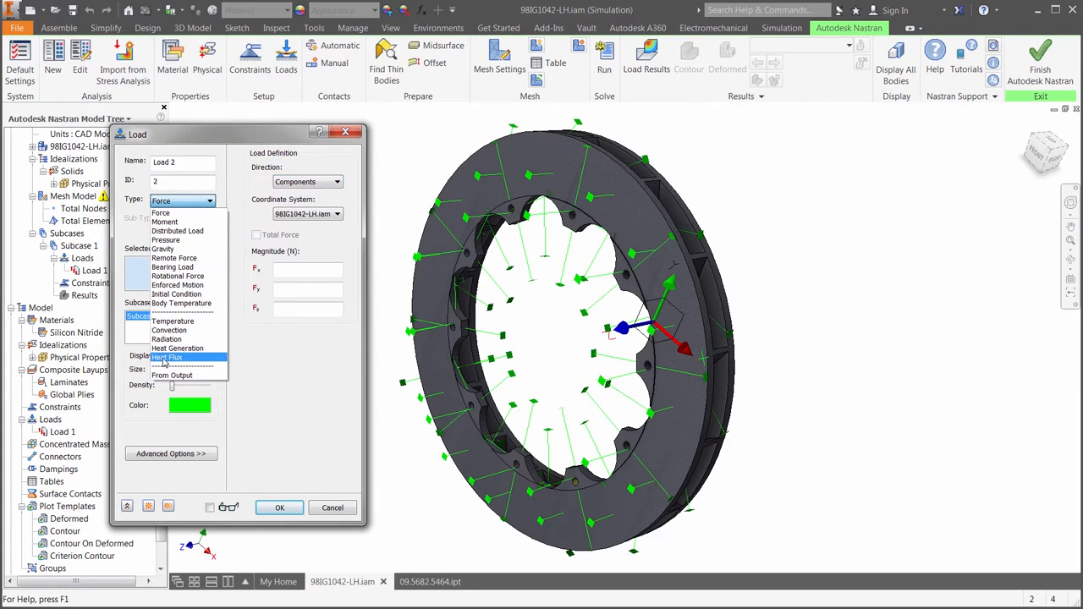
pyautogui.click(166, 357)
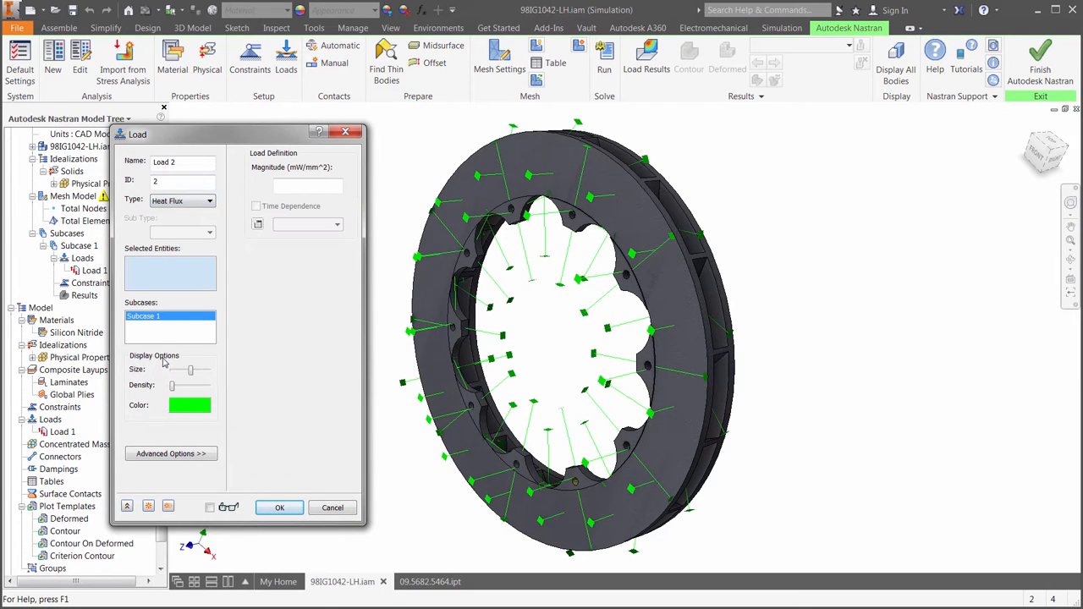
pyautogui.write('150')
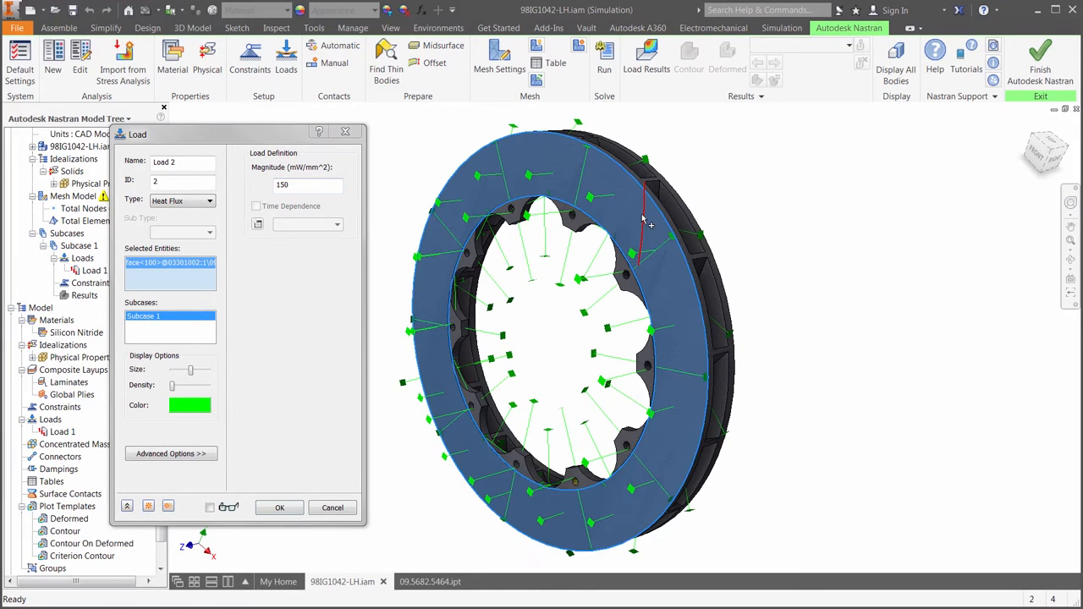
pyautogui.click(677, 237)
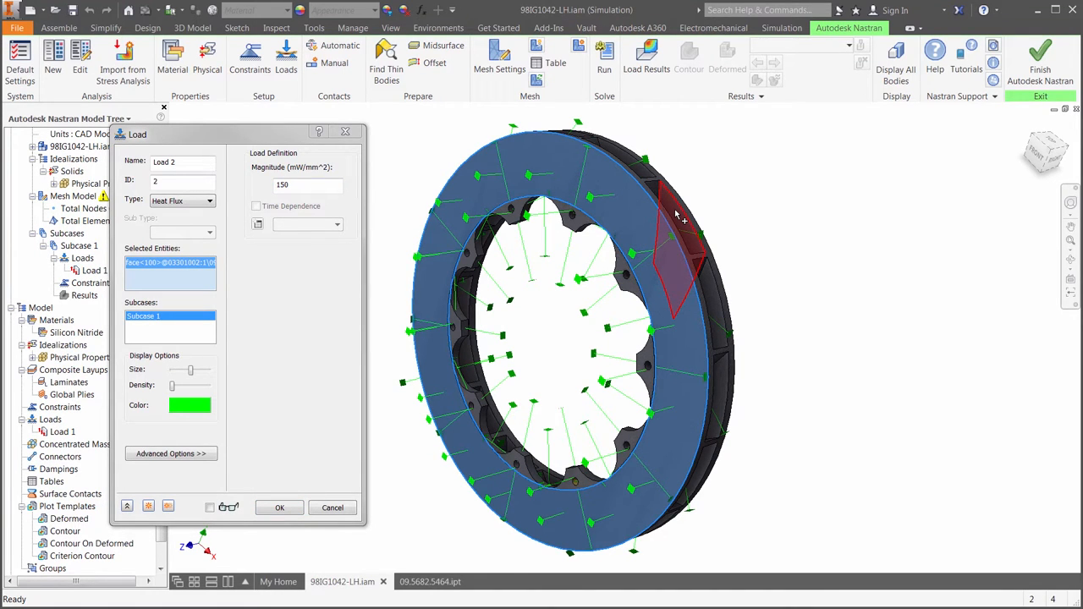
pyautogui.click(677, 220)
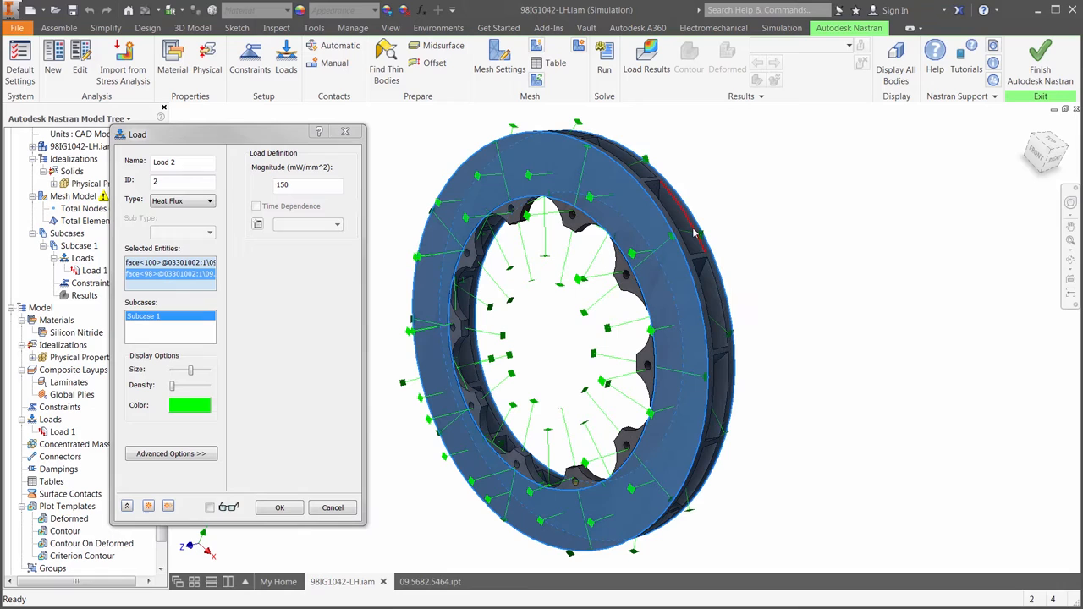
pyautogui.moveTo(444, 419)
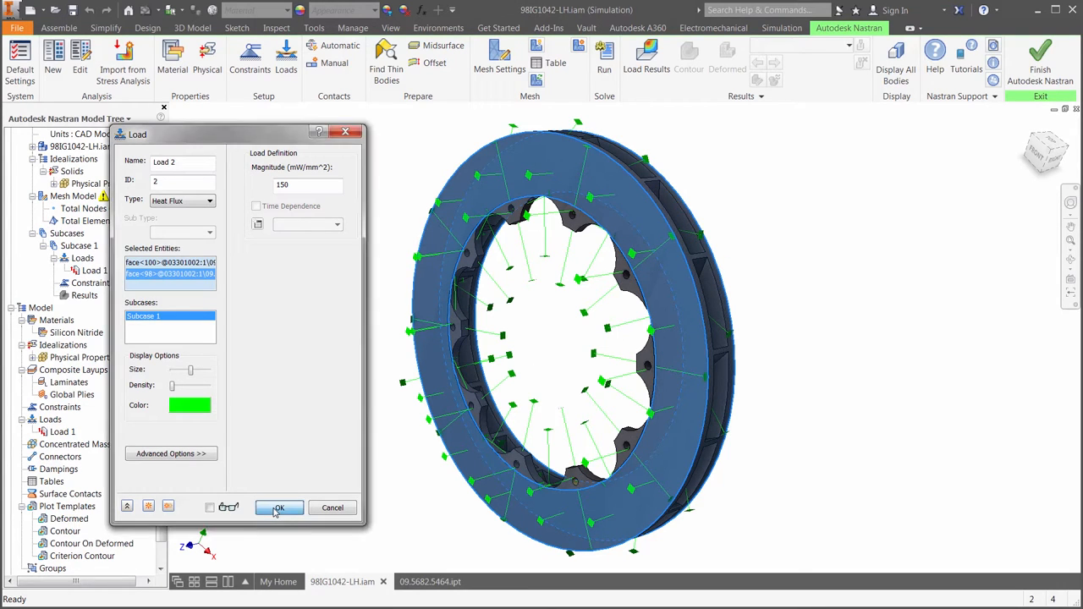
pyautogui.click(279, 507)
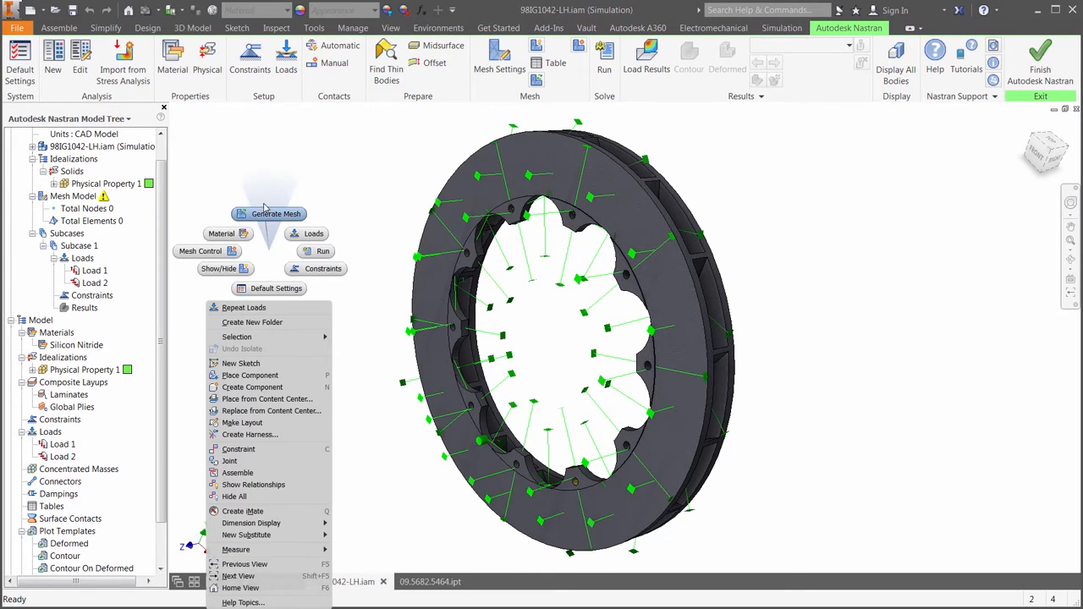
# - Run the thermal analysis and acknowledge the Nastran Solution Complete message
pyautogui.click(276, 213)
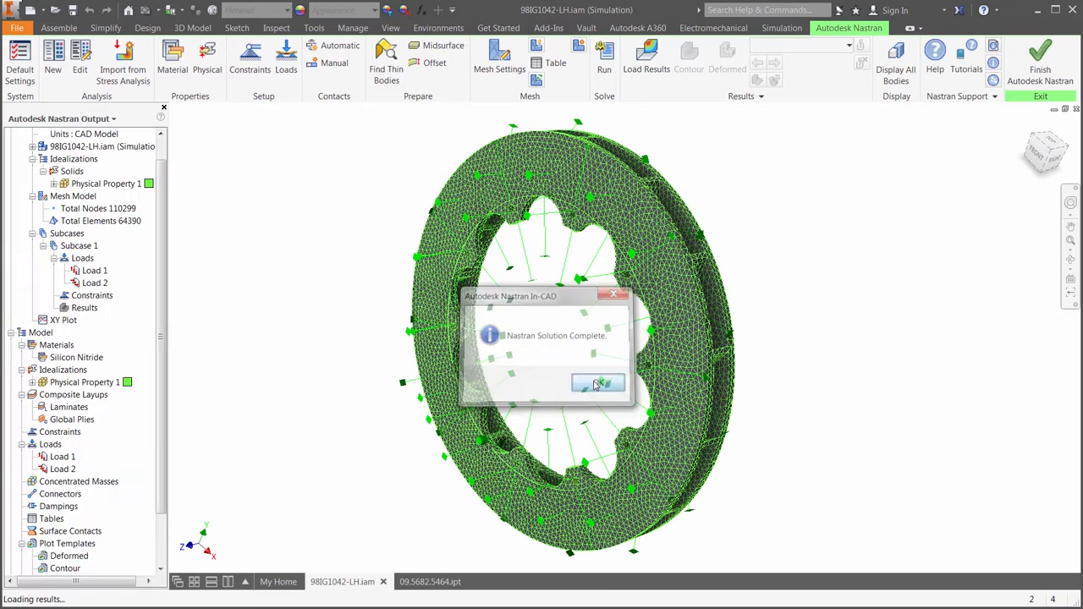
pyautogui.click(598, 384)
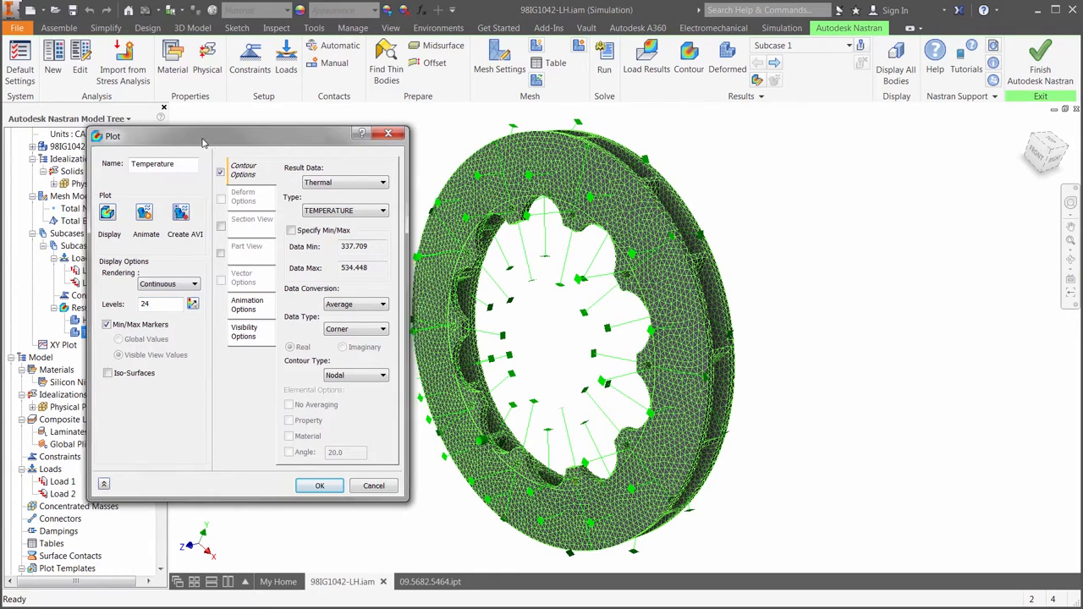
# - Hide element edges and load symbols and display the 337.7–534.4 K temperature contour
pyautogui.click(244, 330)
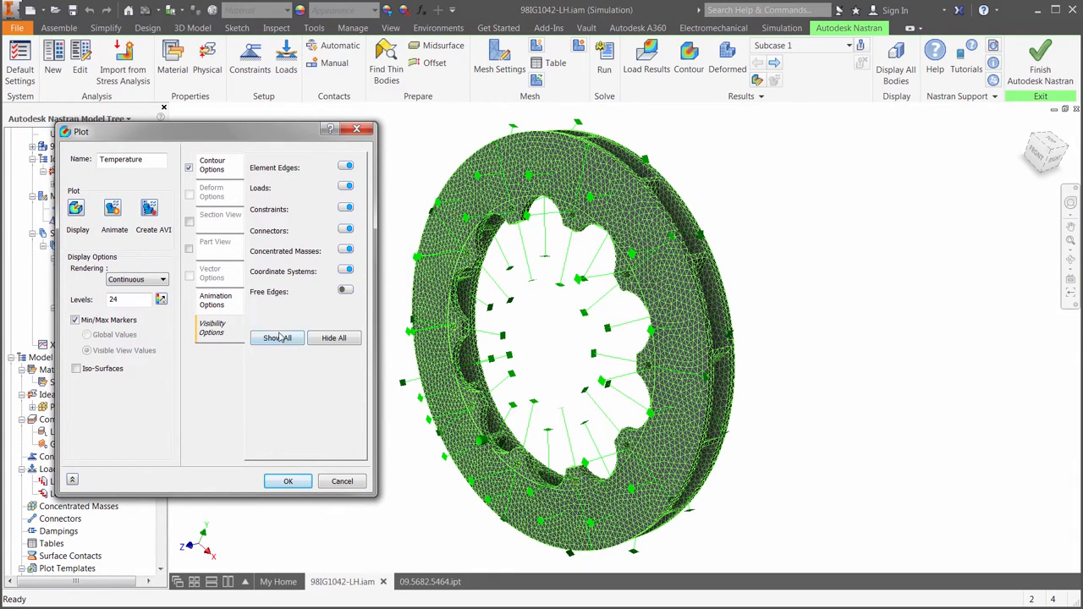
pyautogui.click(333, 338)
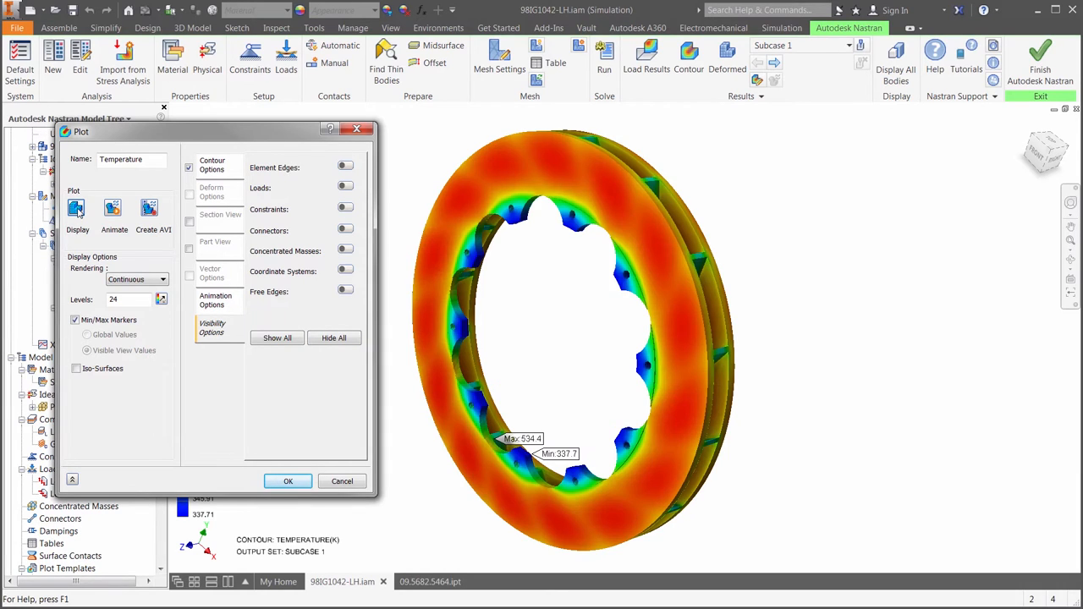
pyautogui.click(288, 481)
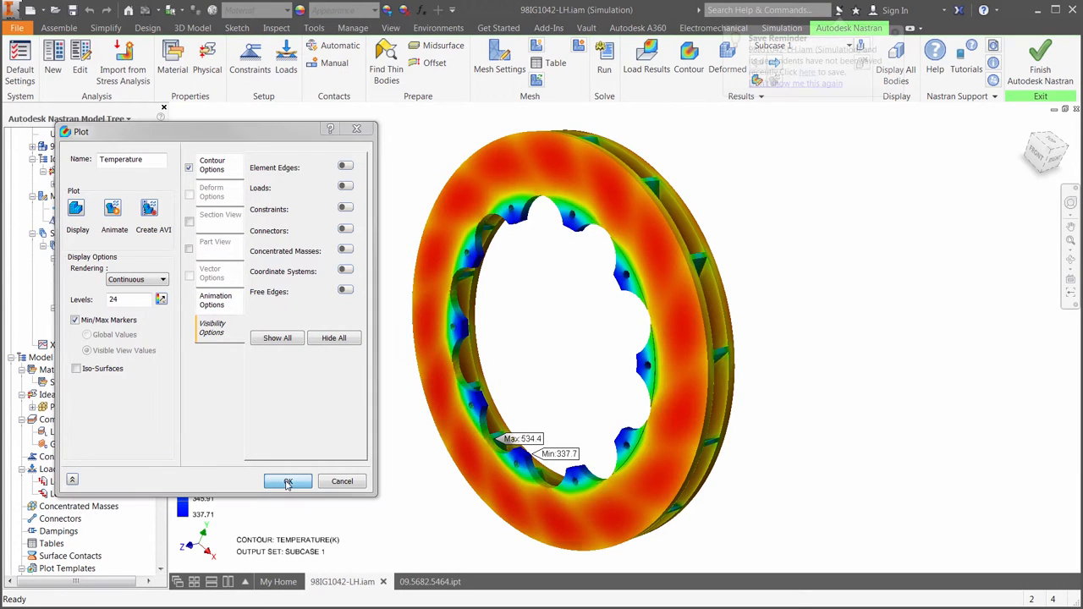
pyautogui.click(288, 482)
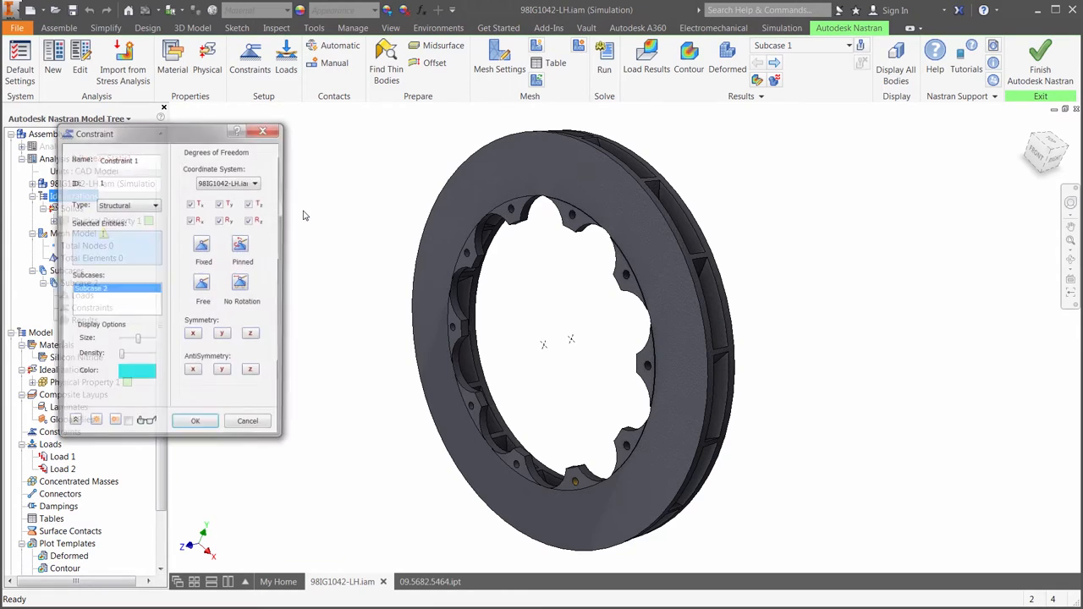
# - Select the rotor's bolt-hole faces and apply a fully fixed six-DOF constraint in Subcase 2
pyautogui.rightClick(110, 242)
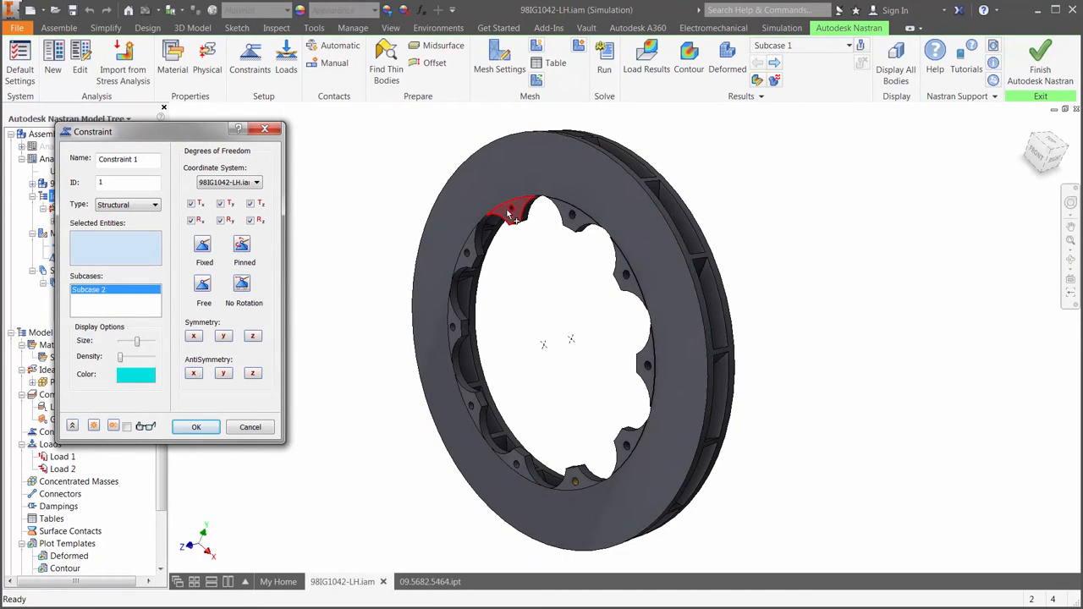
pyautogui.click(575, 215)
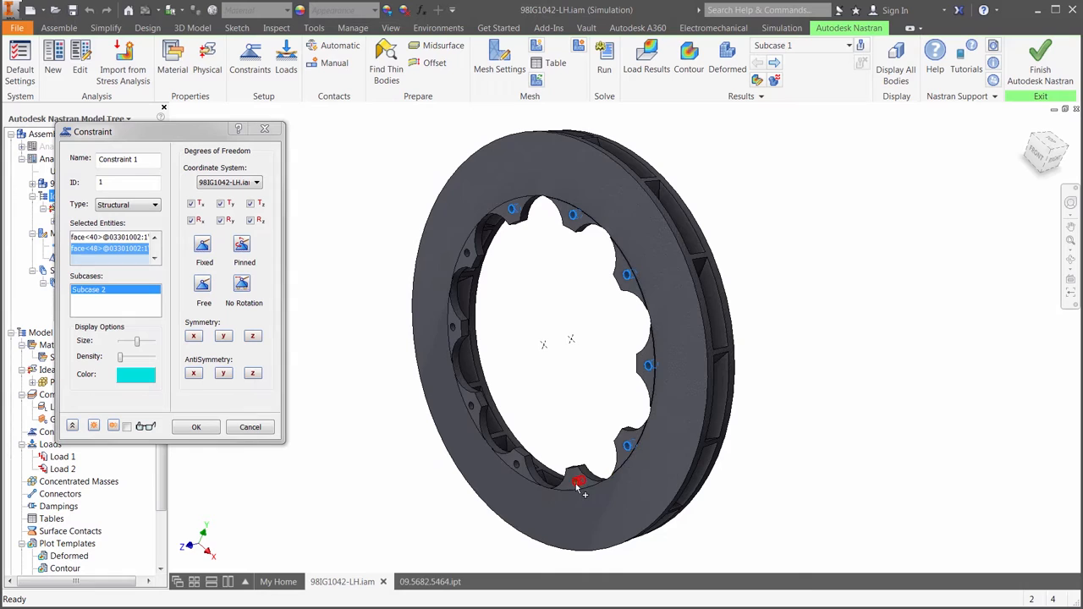
pyautogui.click(458, 338)
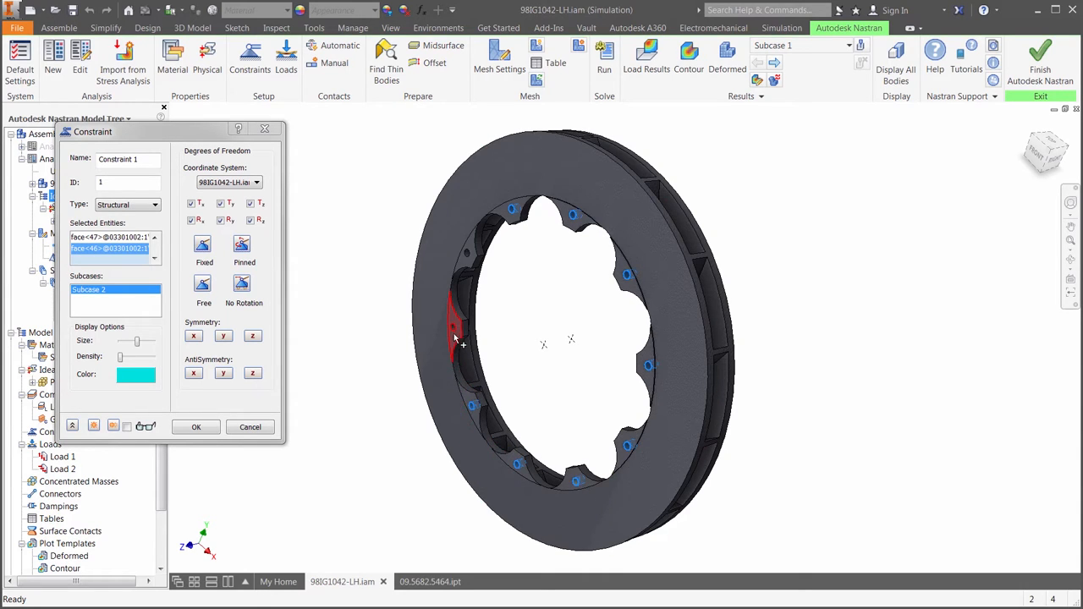
pyautogui.click(462, 330)
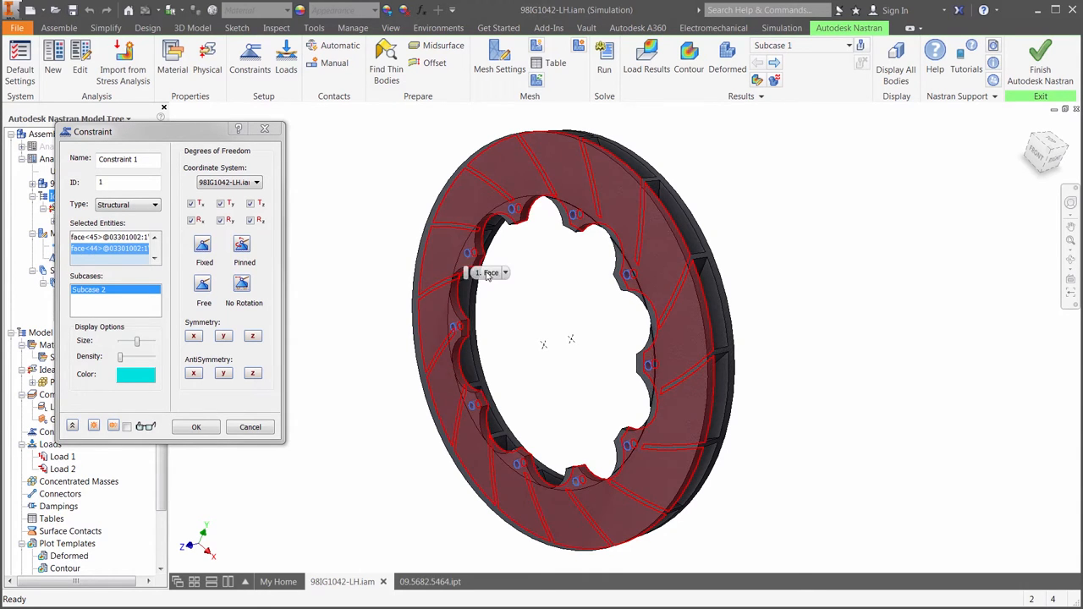
pyautogui.click(196, 427)
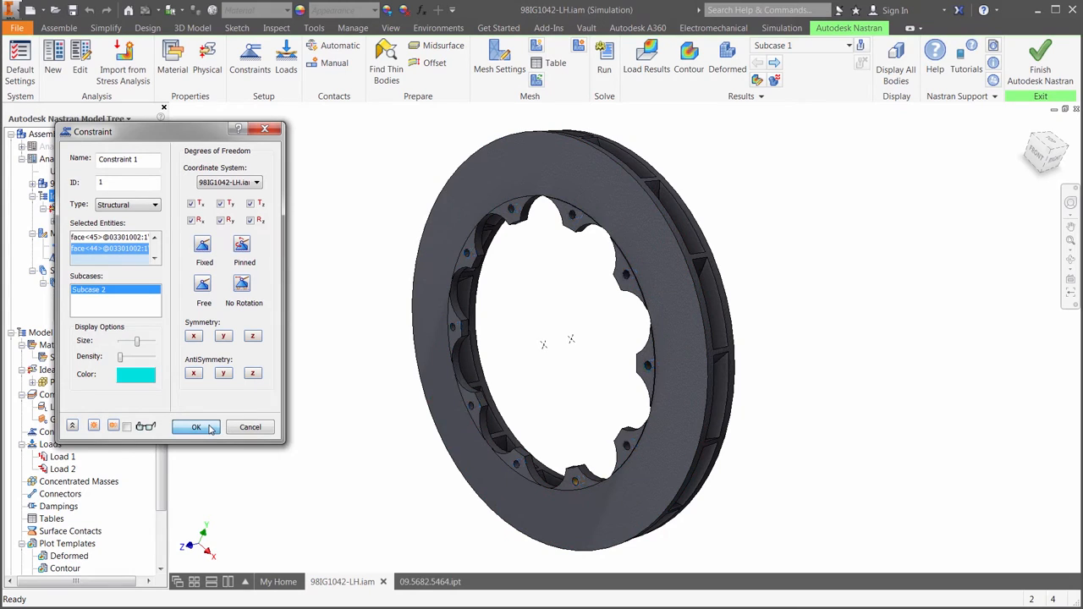
pyautogui.click(195, 427)
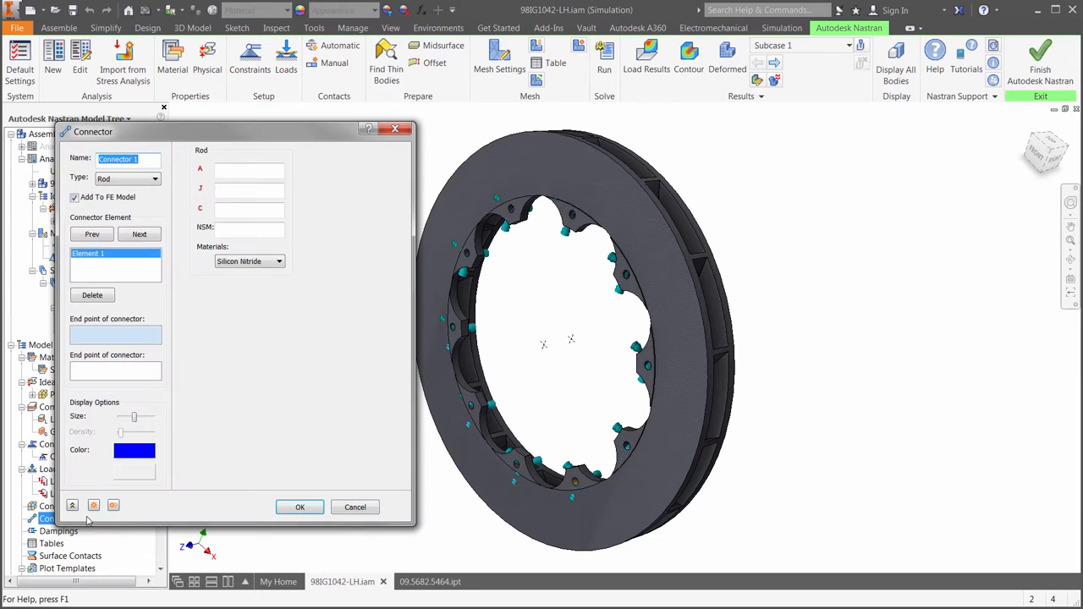
# - Create an interpolation rigid-body connector averaging the rotor's braking face to a central point
pyautogui.click(154, 179)
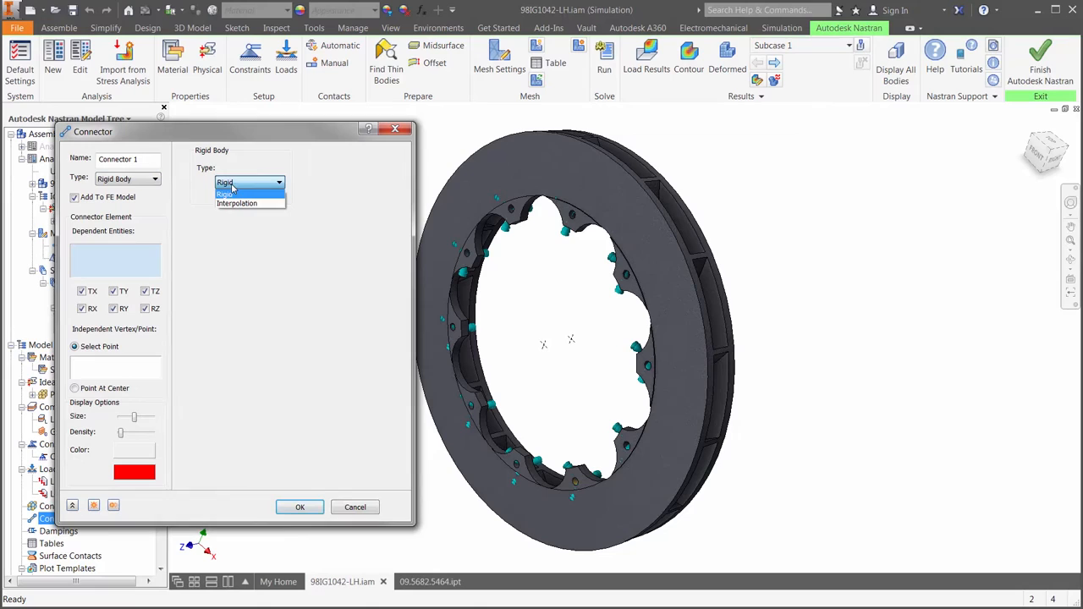
pyautogui.click(236, 203)
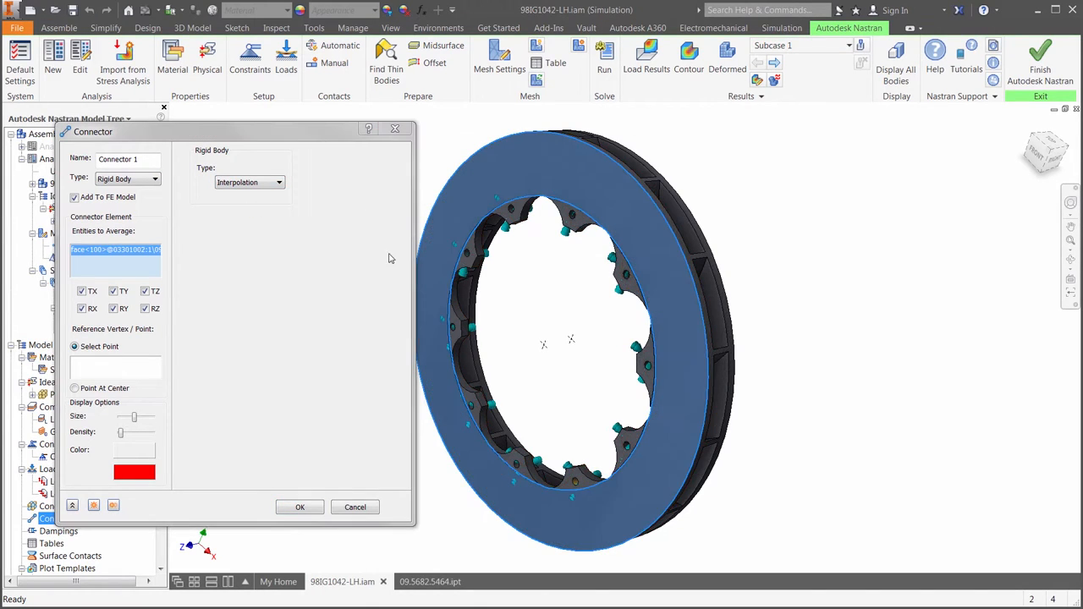
pyautogui.click(75, 387)
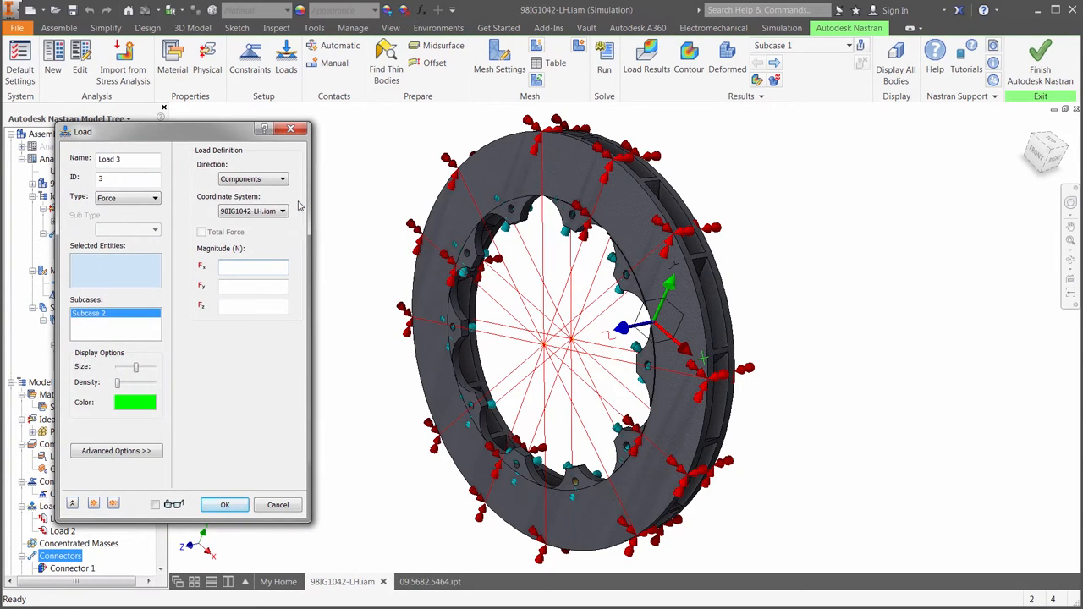
# - Define Load 3 as a 1e8 N·mm moment about Z on the central connector point
pyautogui.click(154, 197)
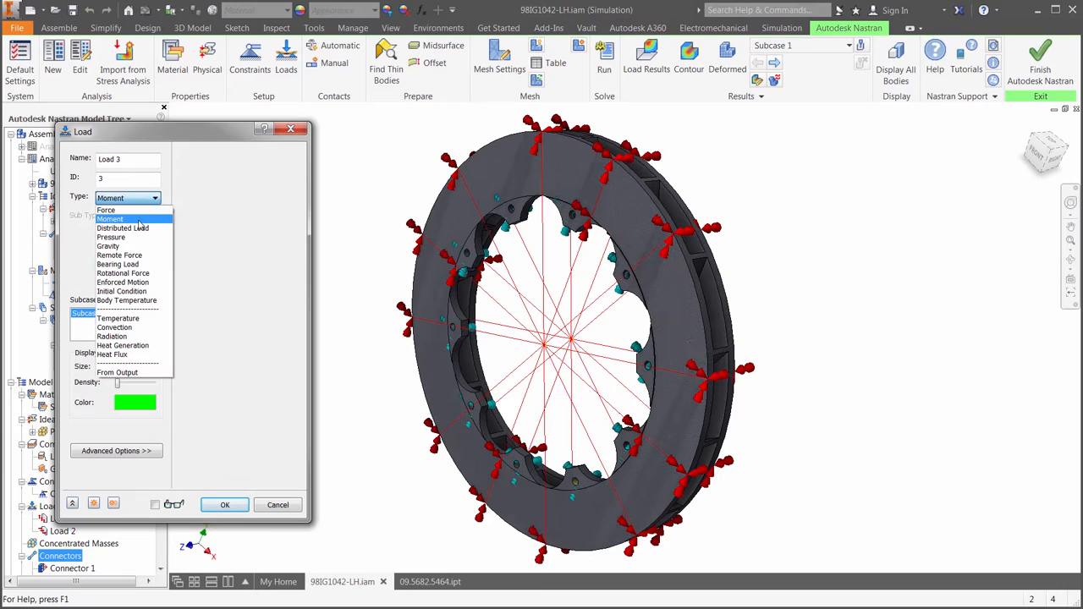
pyautogui.click(110, 220)
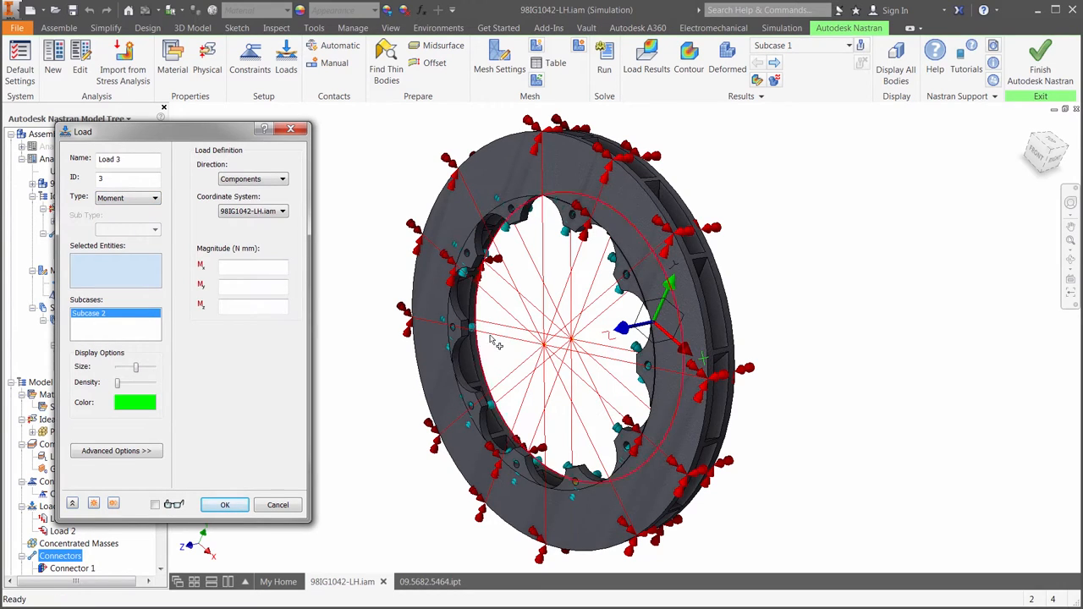
pyautogui.click(571, 343)
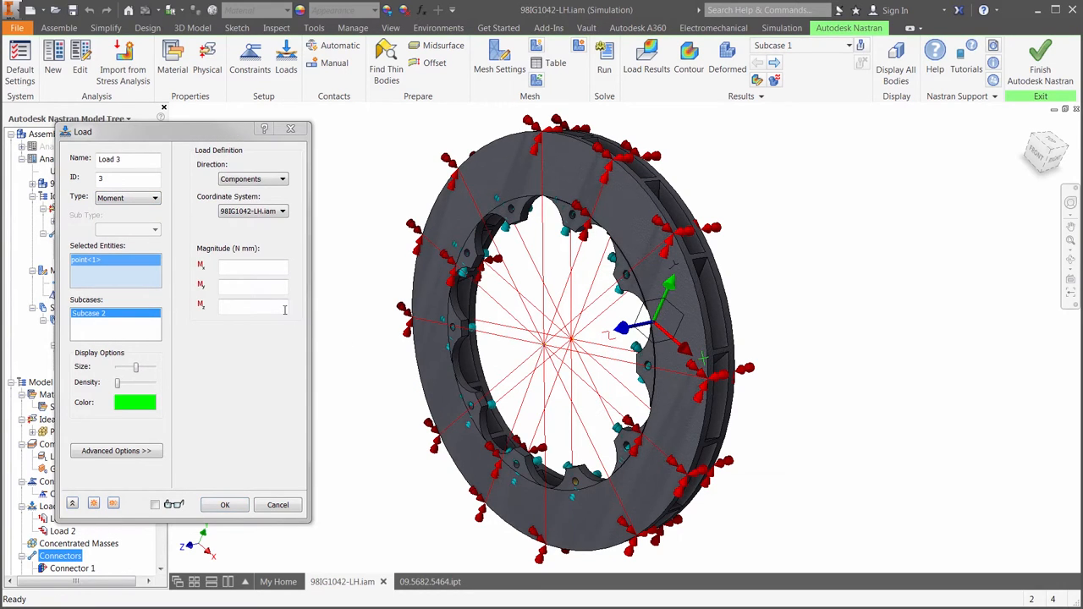
pyautogui.write('1e8')
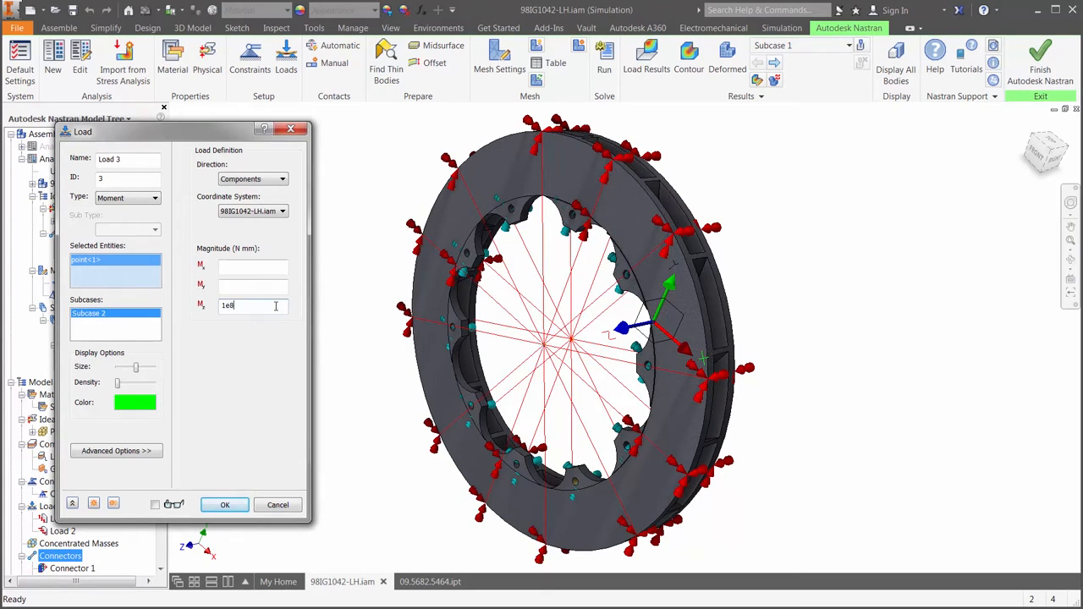
pyautogui.click(225, 505)
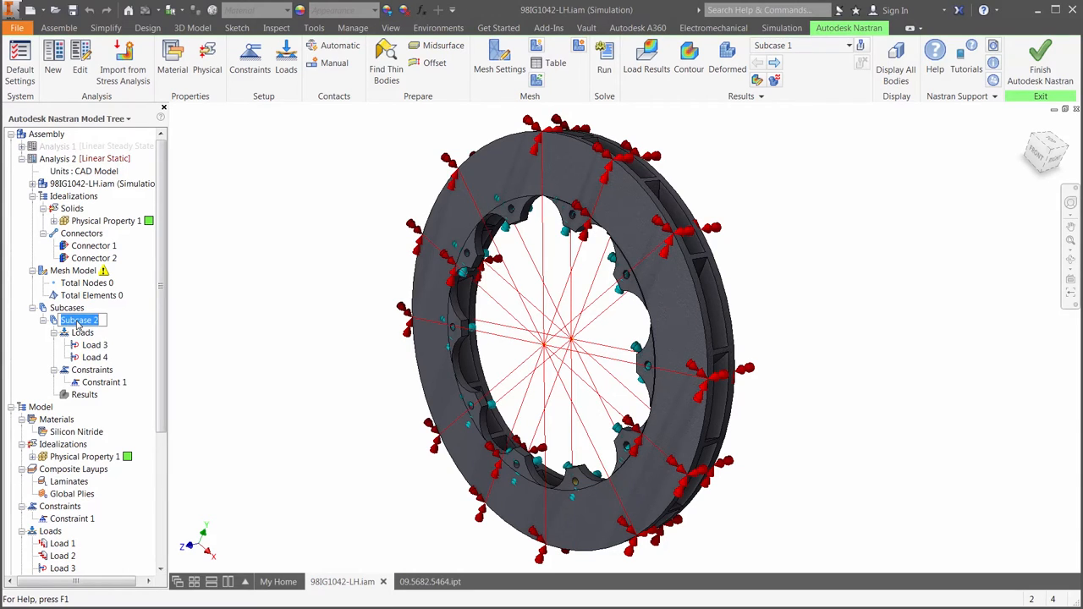
# - Name Subcase 2 Structural, duplicate it, and begin renaming the copy
pyautogui.write('Structural')
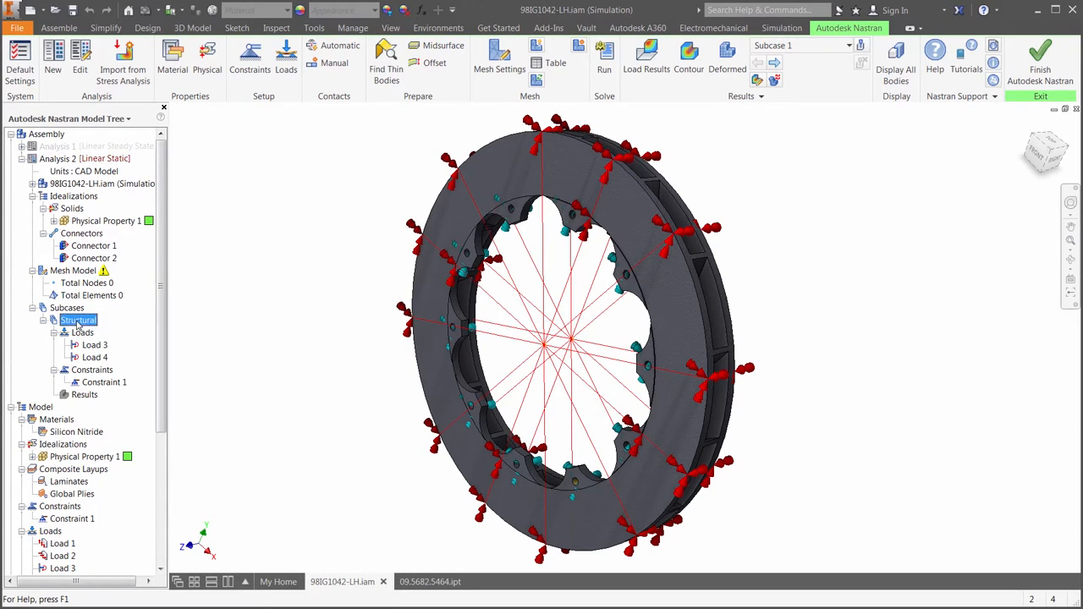
pyautogui.rightClick(77, 320)
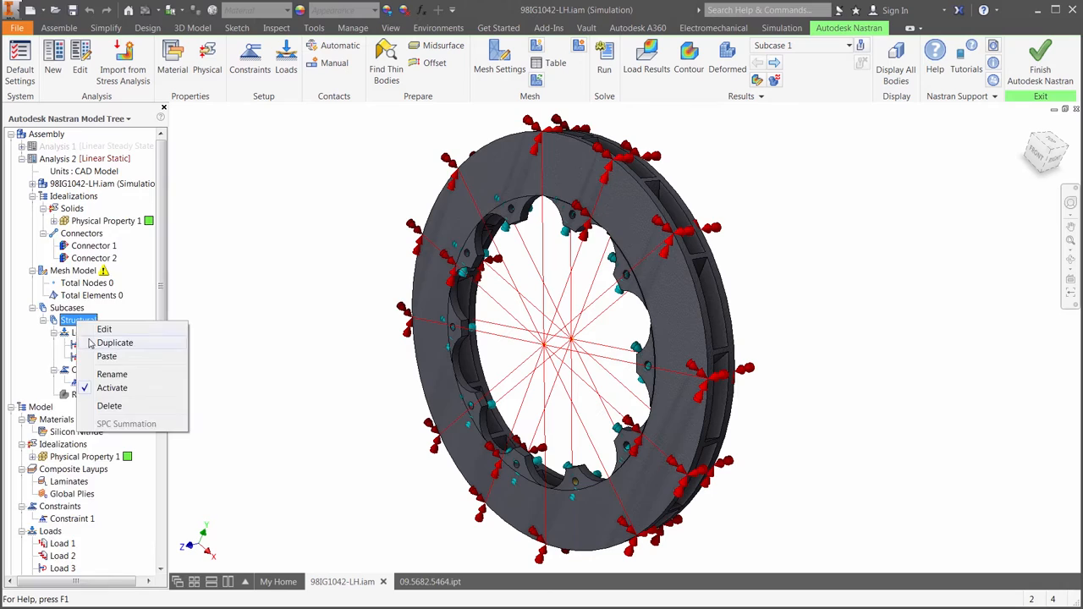
pyautogui.click(114, 343)
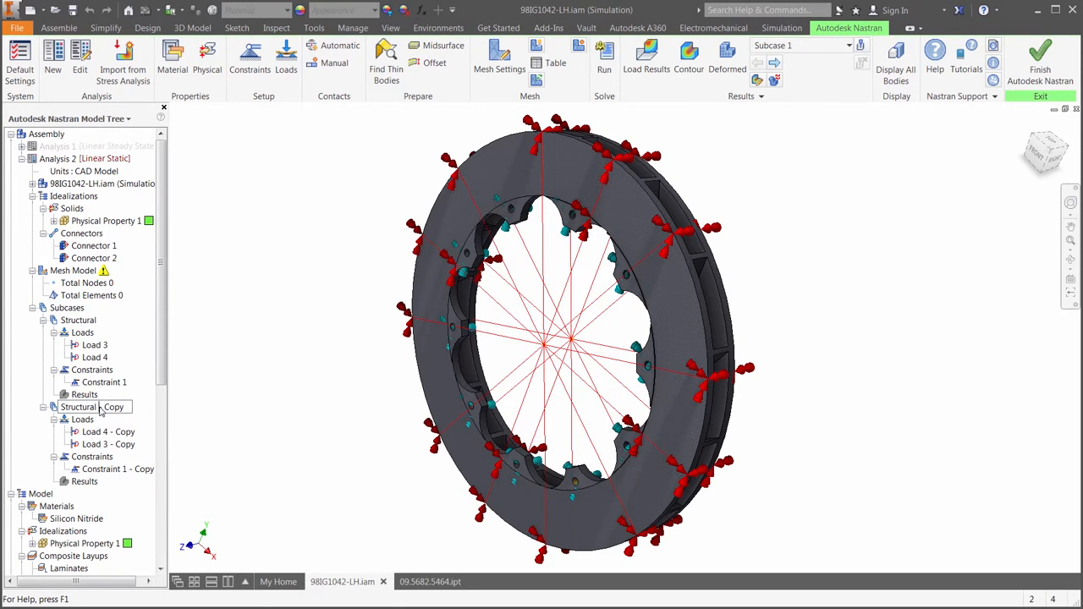
pyautogui.doubleClick(79, 408)
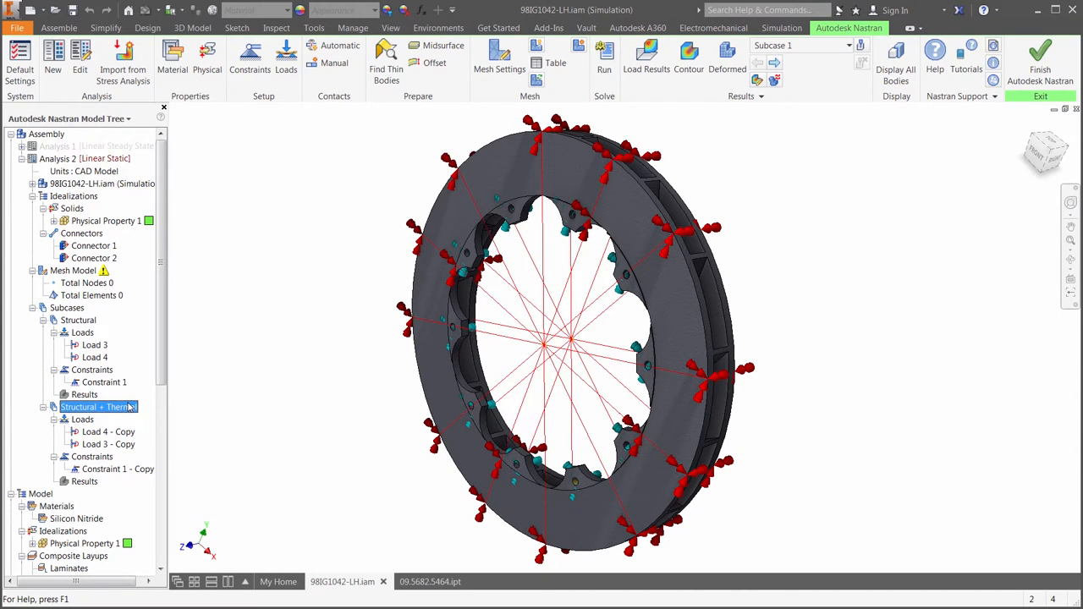
# - Add Load 6 importing TEMPERATURE from the thermal results file into Structural + Thermal
pyautogui.rightClick(98, 407)
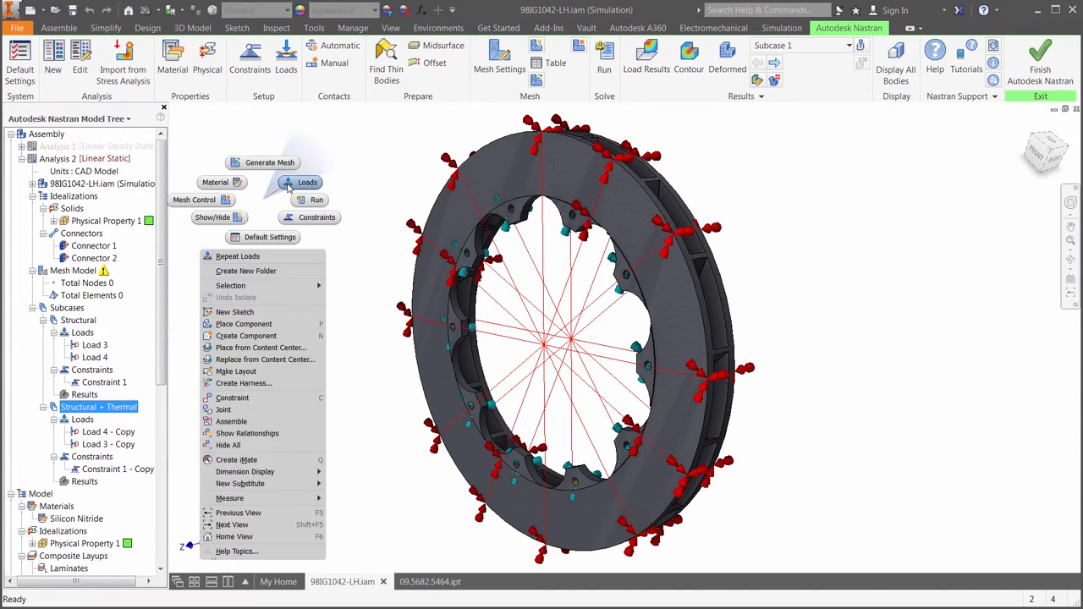
pyautogui.click(308, 182)
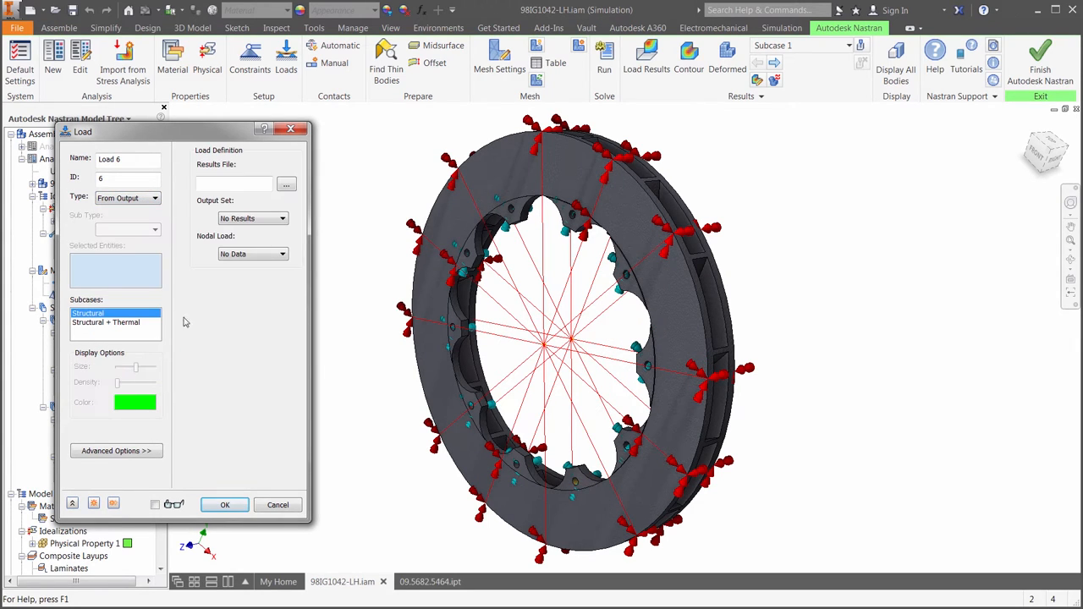
pyautogui.click(286, 183)
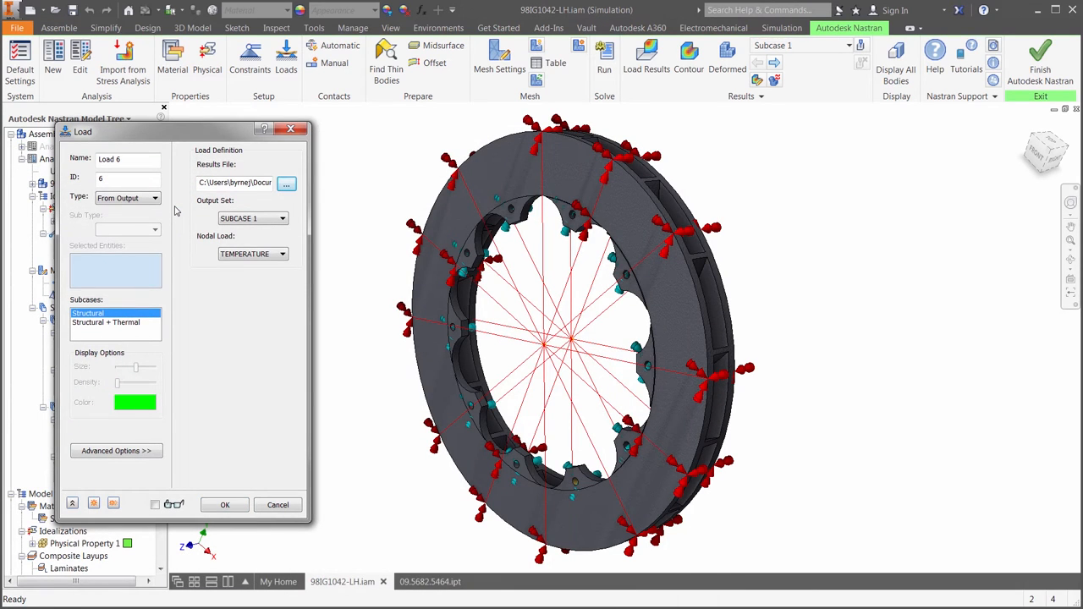
pyautogui.click(106, 323)
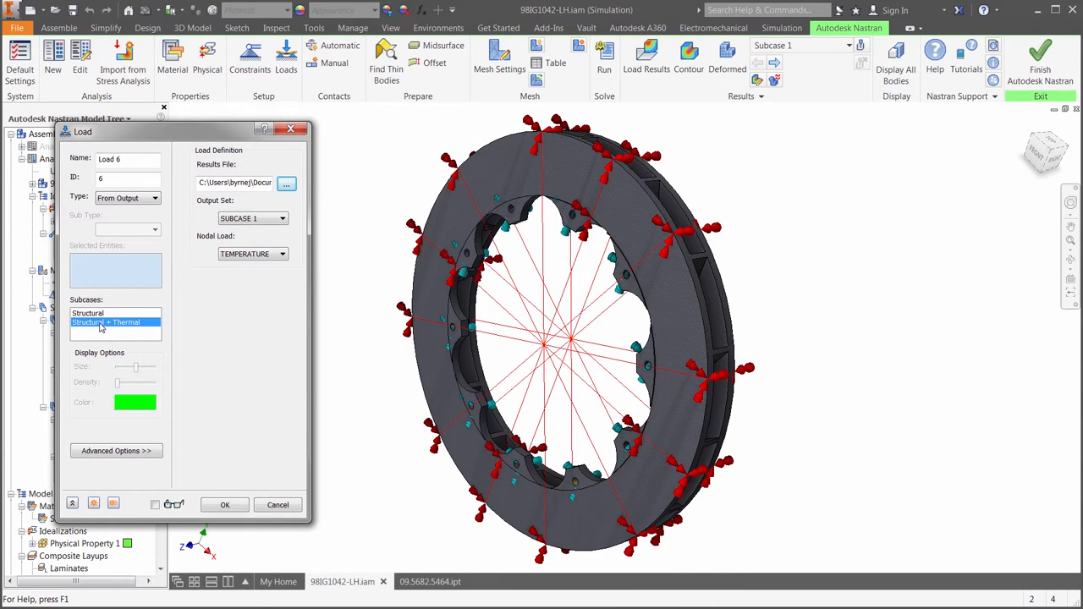
pyautogui.click(224, 505)
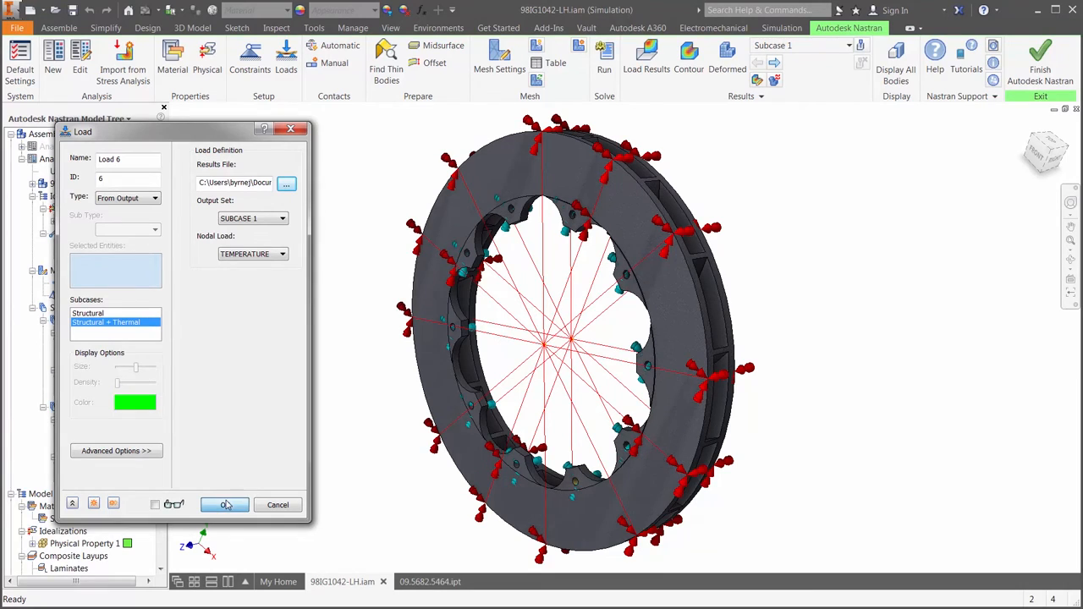
pyautogui.click(224, 505)
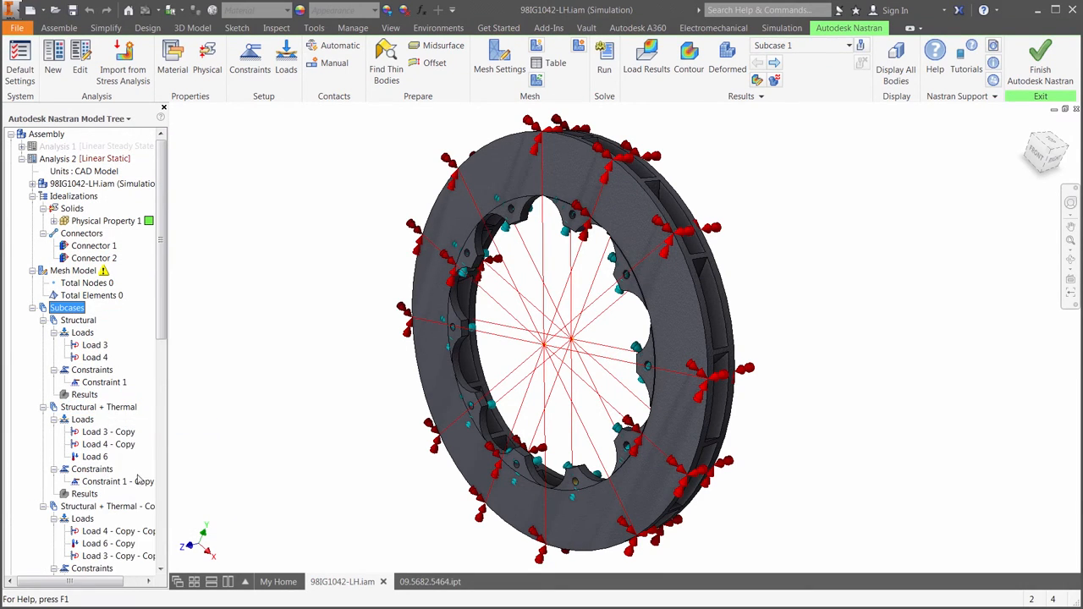
# - Name the subcase Thermal and remesh the rotor with a 5 mm element size, then run
pyautogui.click(101, 531)
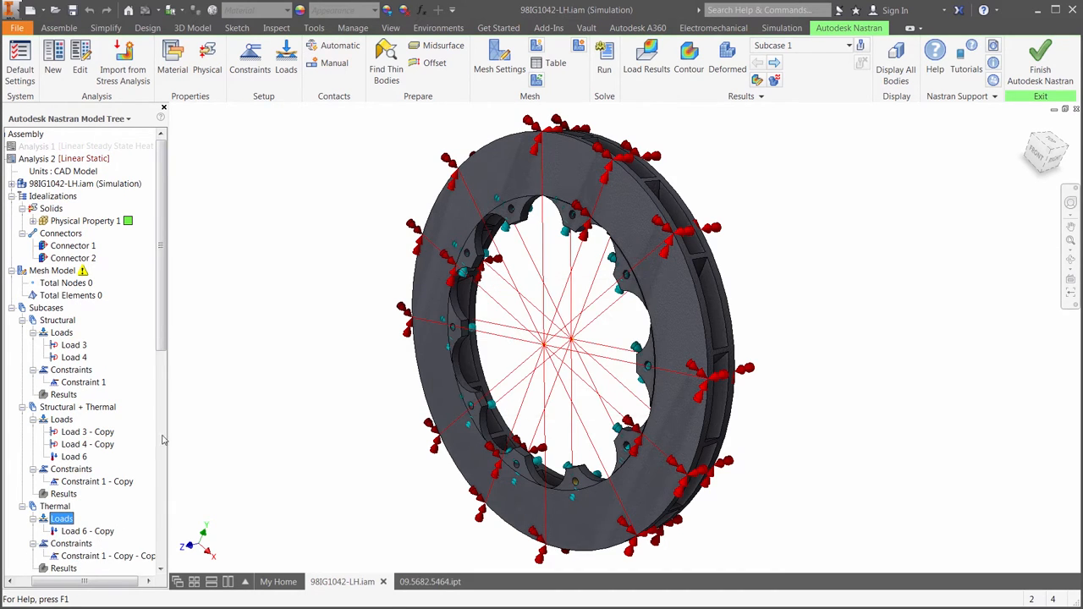
pyautogui.click(499, 56)
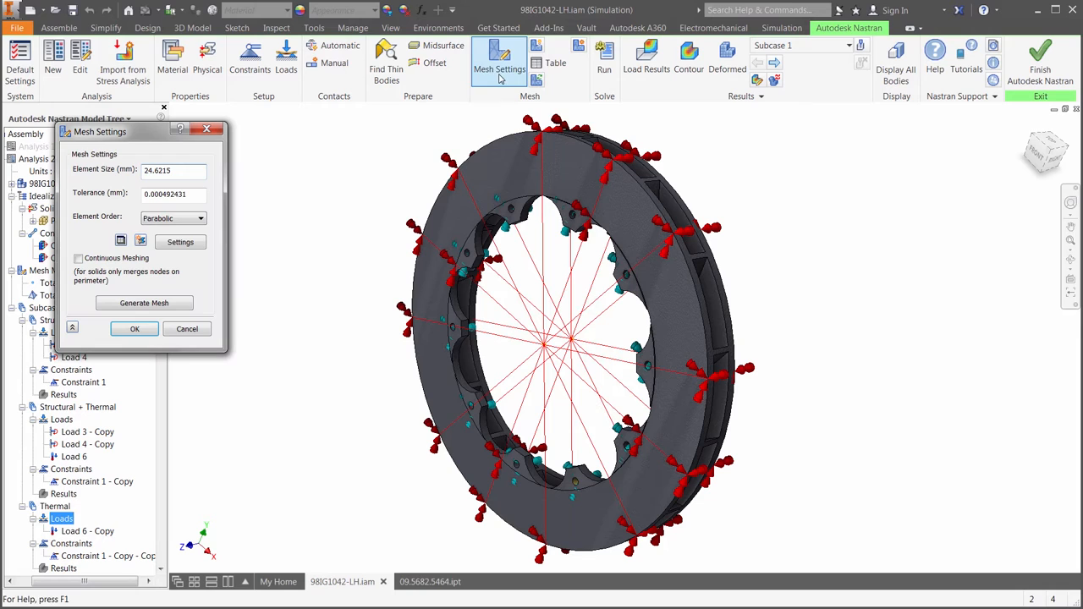
pyautogui.write('5')
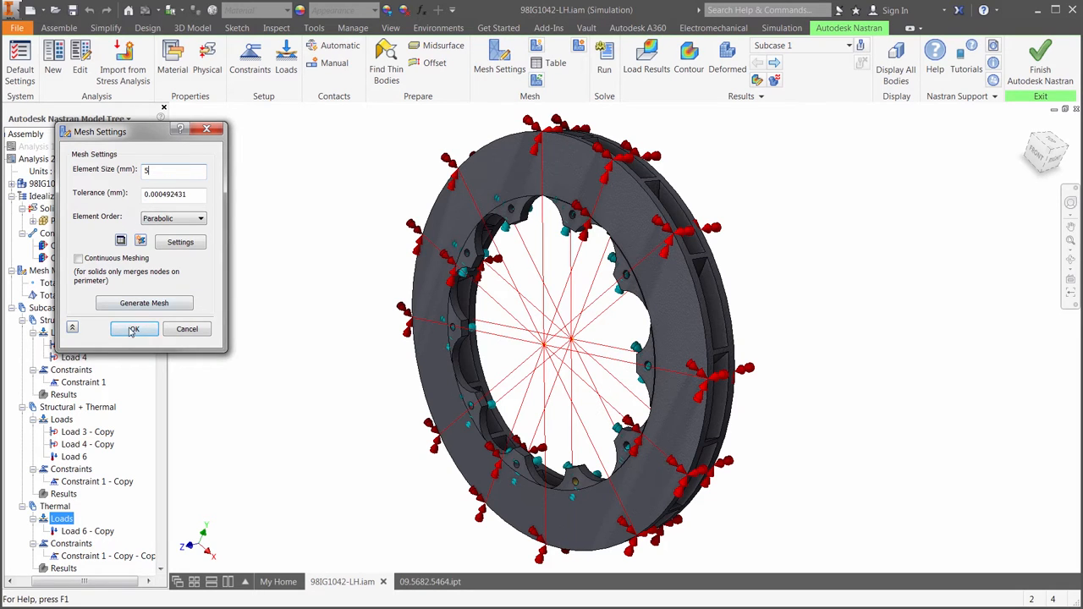
pyautogui.click(133, 328)
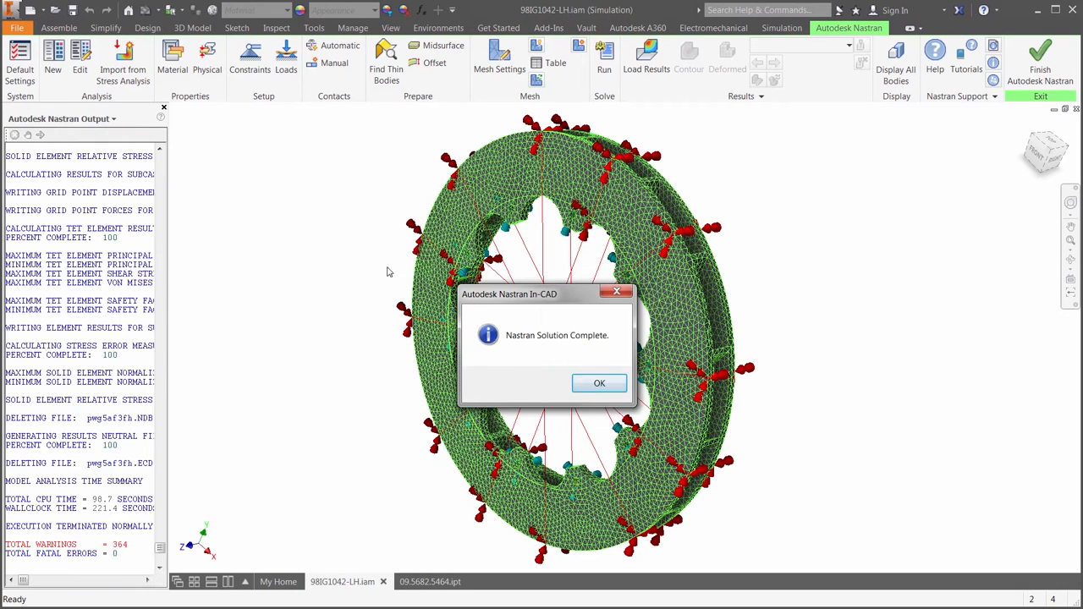
# - Create a new Displacement result plot under the Thermal subcase and display its contour
pyautogui.click(599, 383)
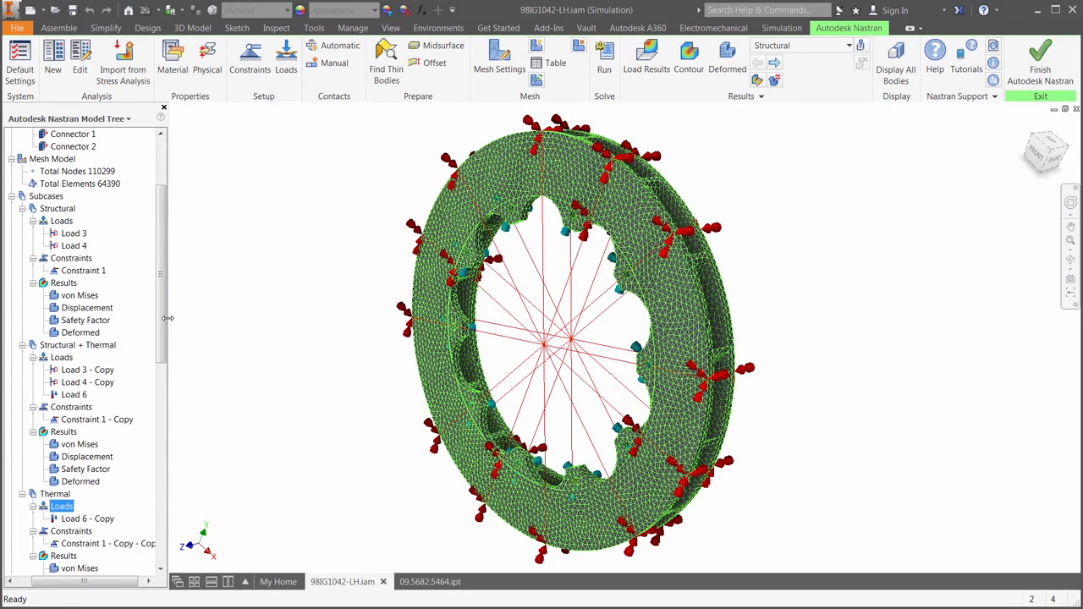
pyautogui.rightClick(62, 506)
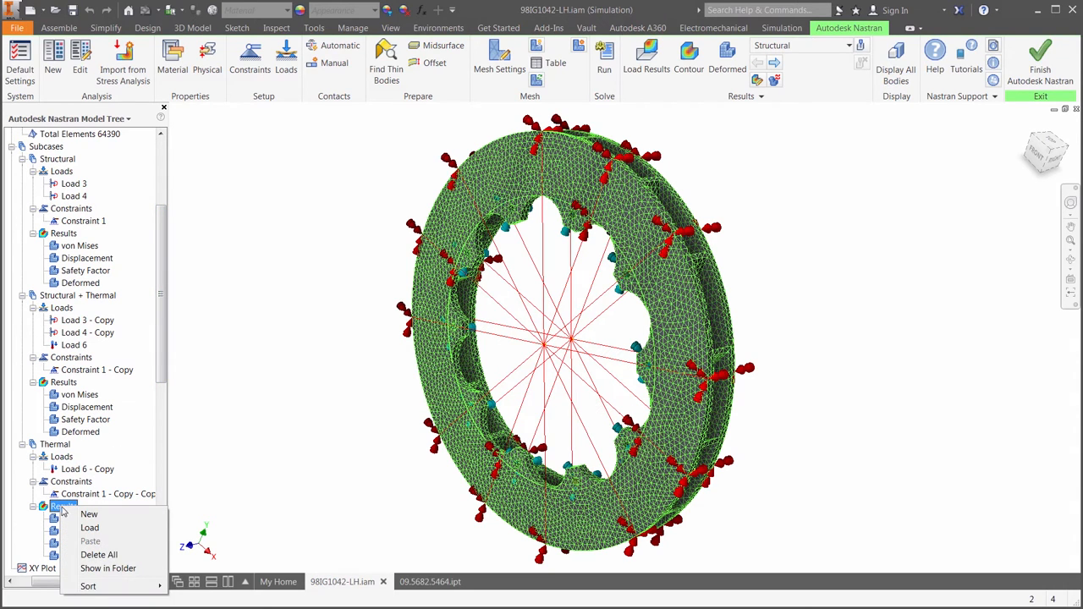
pyautogui.click(89, 513)
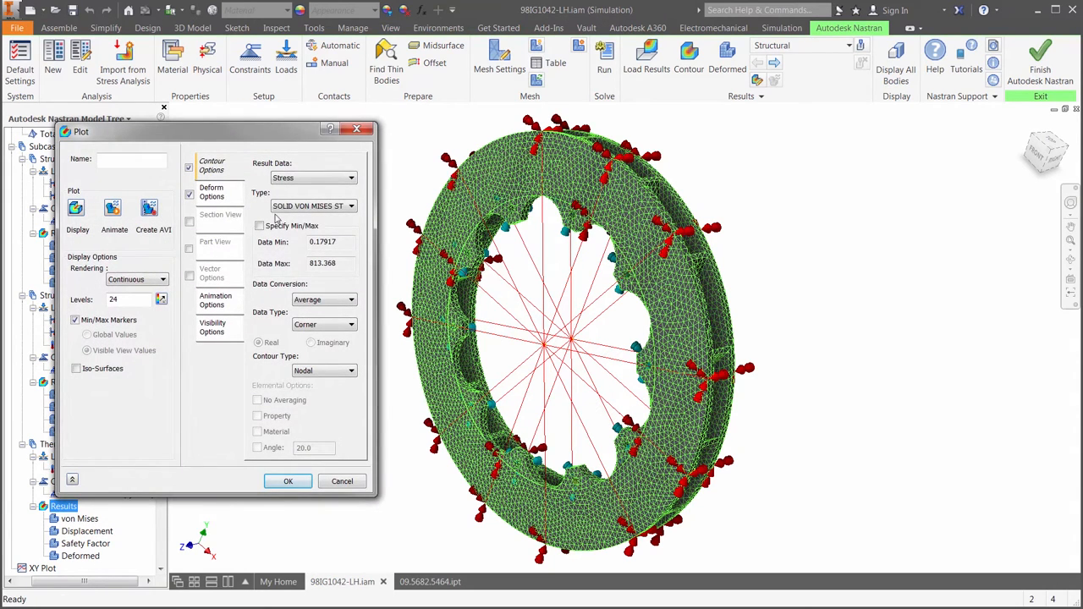
pyautogui.click(313, 178)
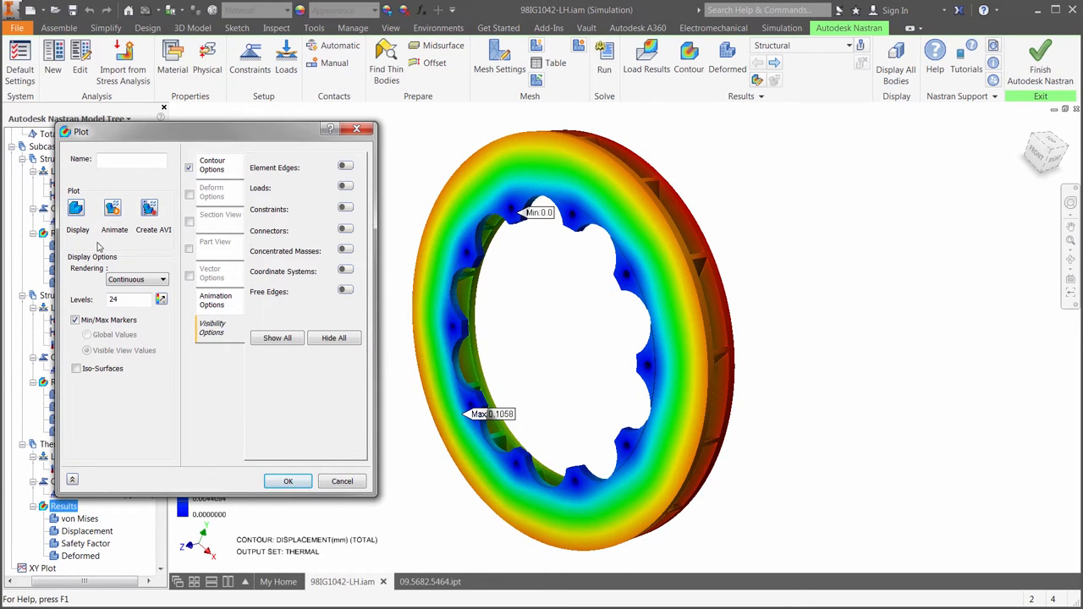
pyautogui.click(287, 481)
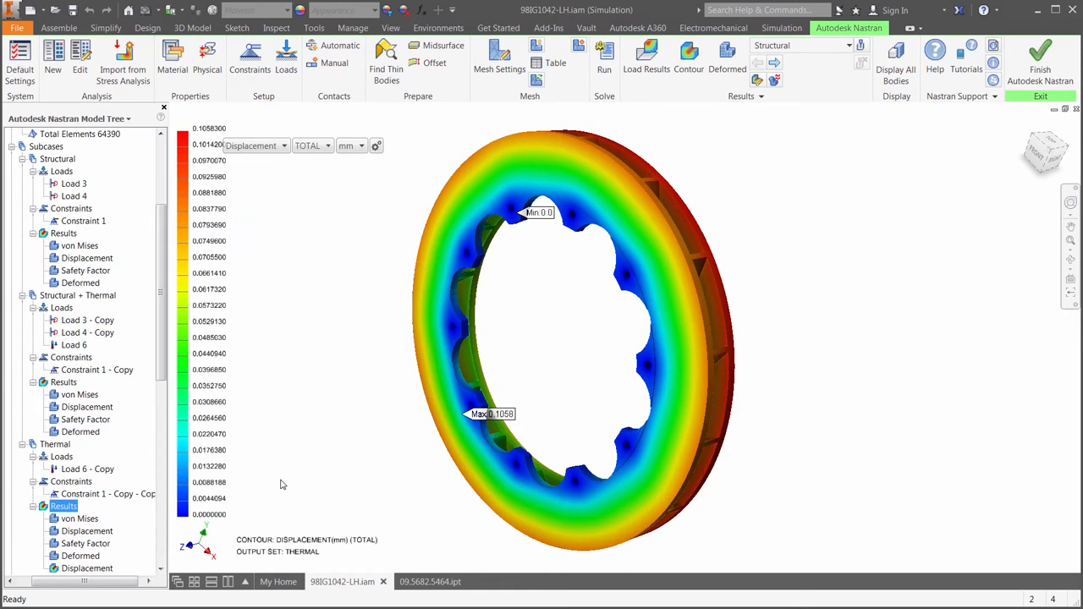
# - Switch the Thermal contour from displacement to stress results
pyautogui.click(254, 146)
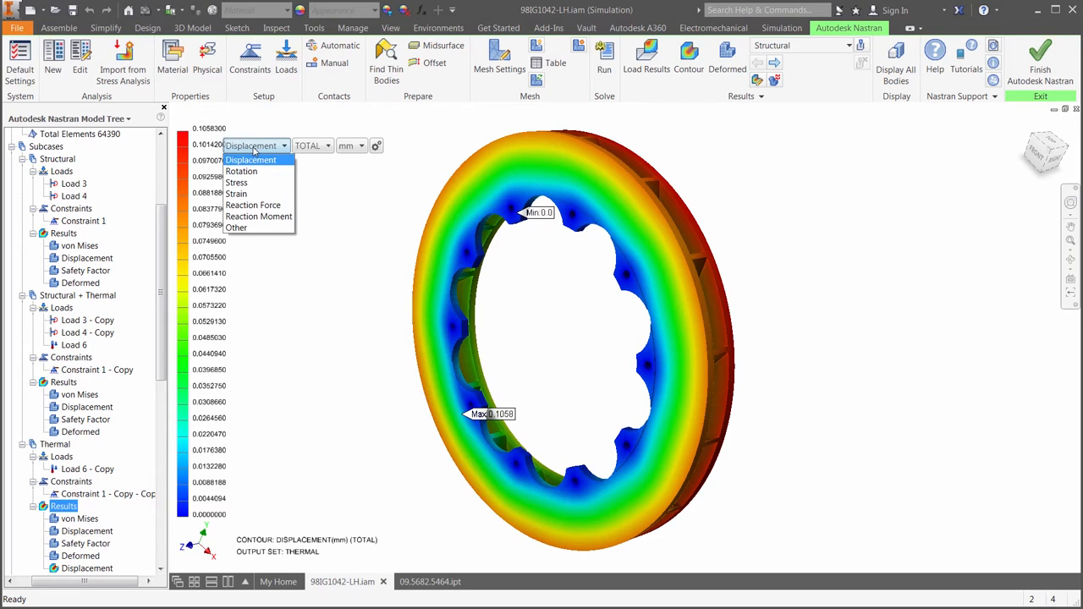
pyautogui.click(237, 183)
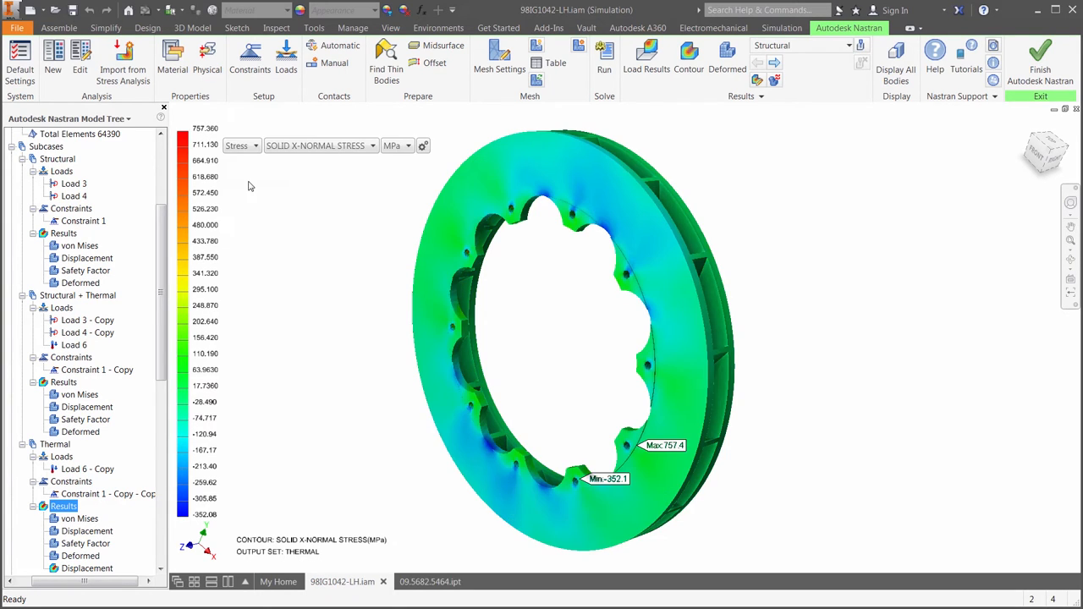
pyautogui.click(320, 146)
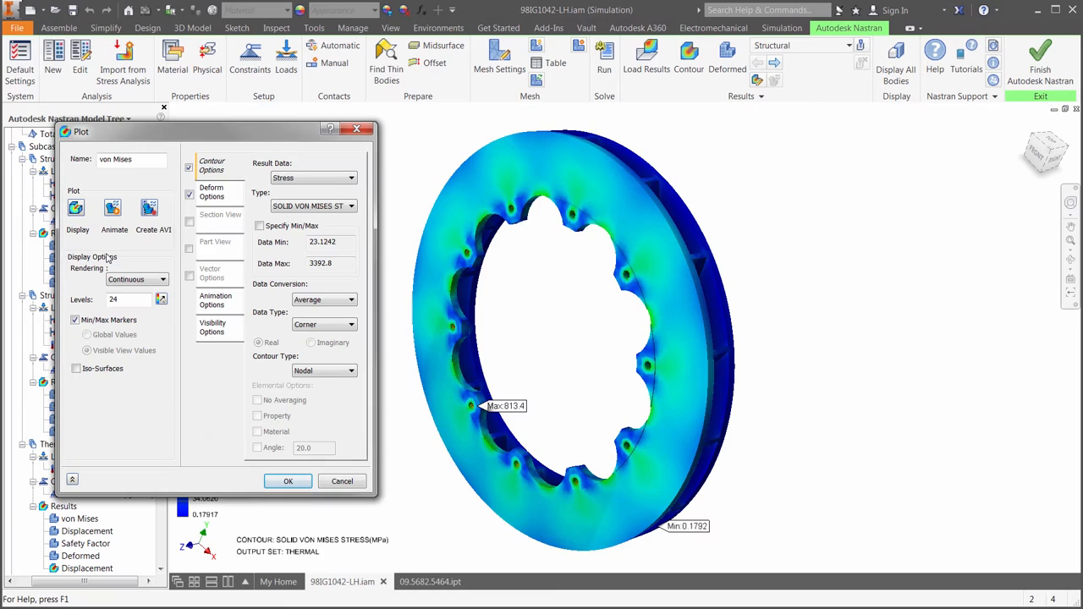
# - Fix the Structural von Mises contour range with a Data Max of 2000 MPa
pyautogui.click(259, 226)
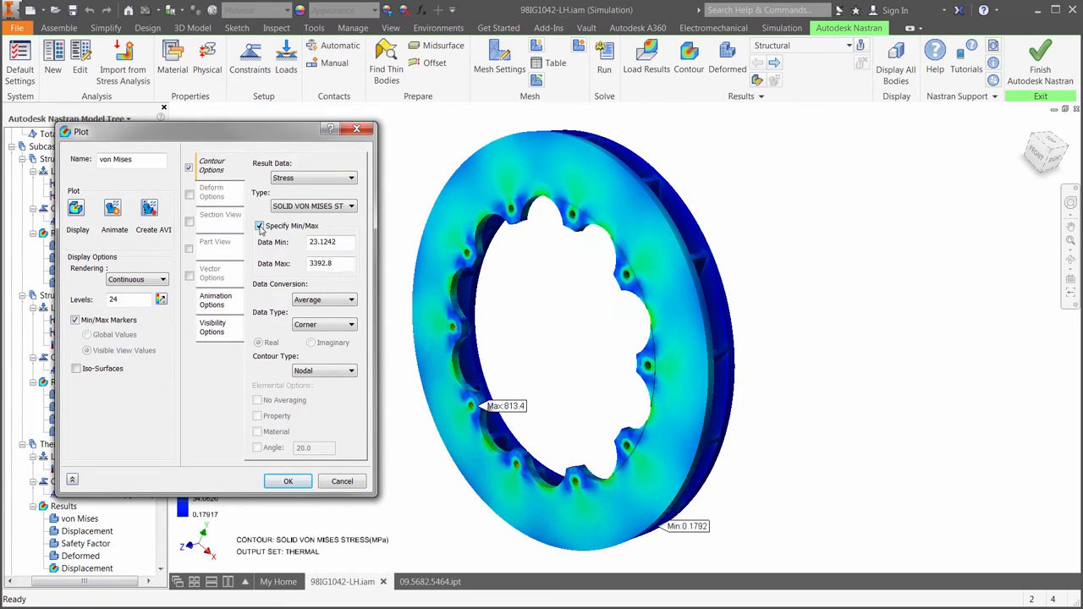
pyautogui.write('20')
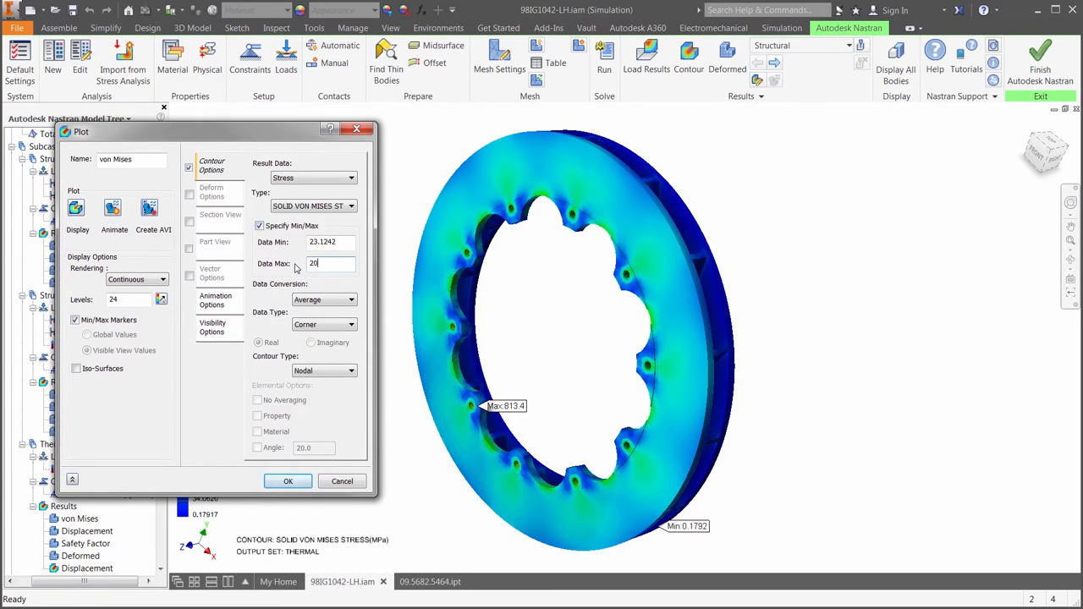
pyautogui.click(77, 208)
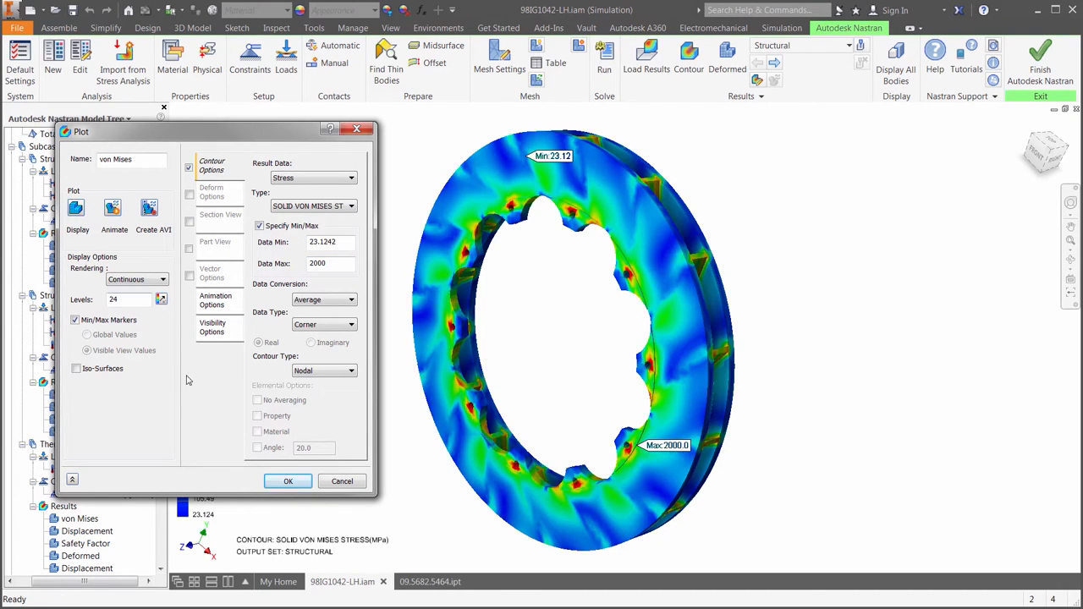
pyautogui.click(287, 481)
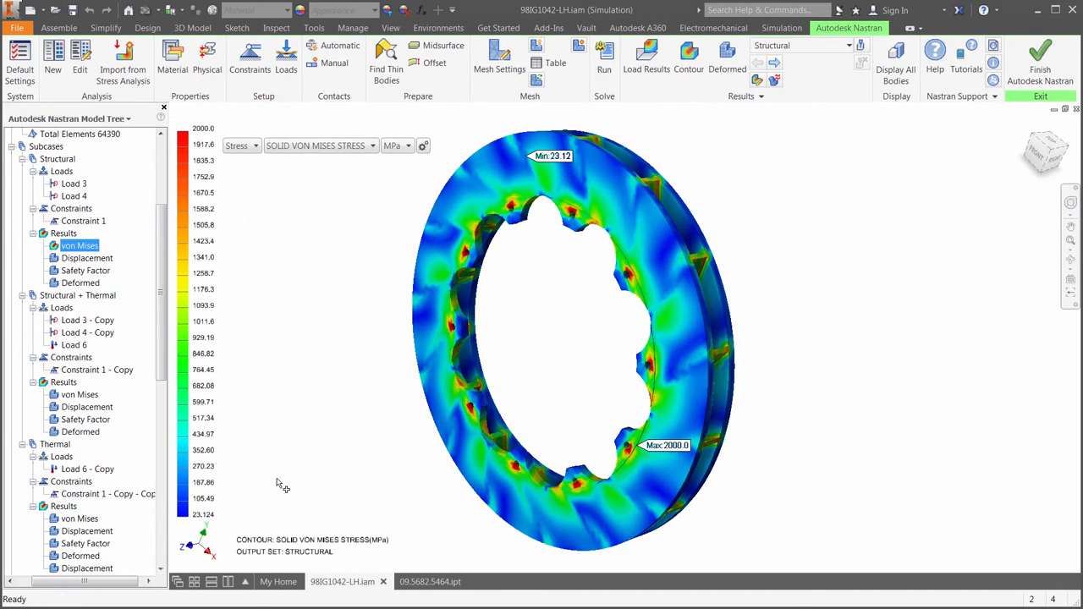
# - Cap the Structural + Thermal von Mises contour at 4000 MPa
pyautogui.click(79, 395)
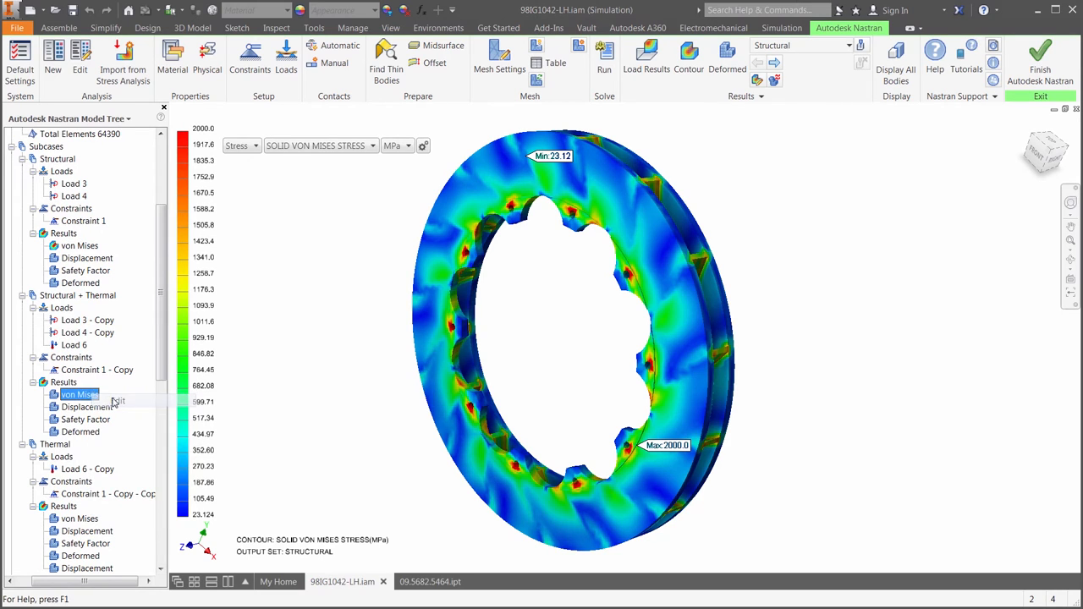
pyautogui.doubleClick(79, 395)
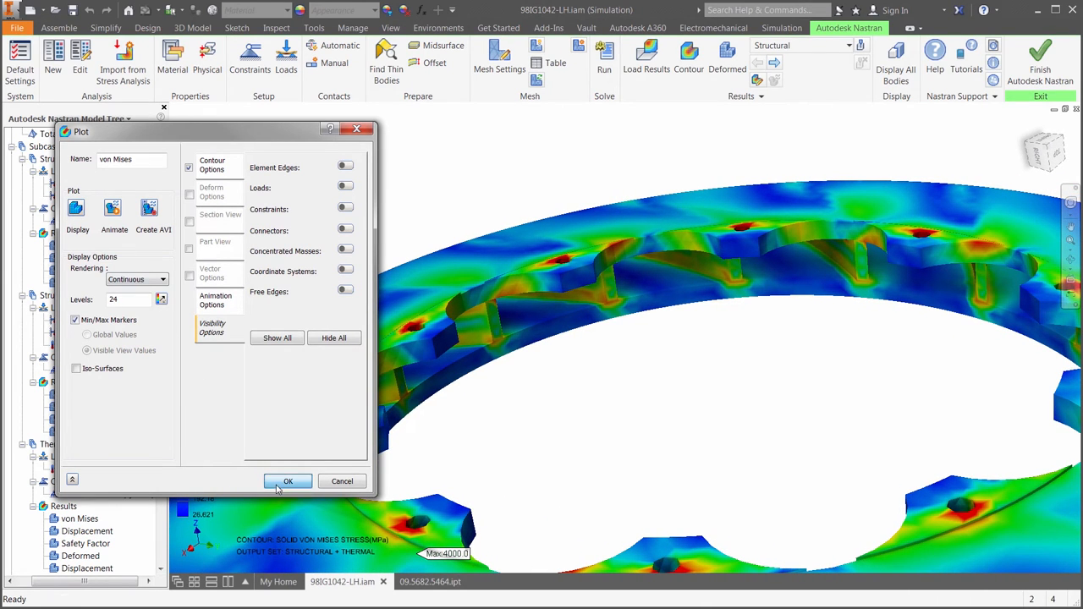
pyautogui.click(288, 481)
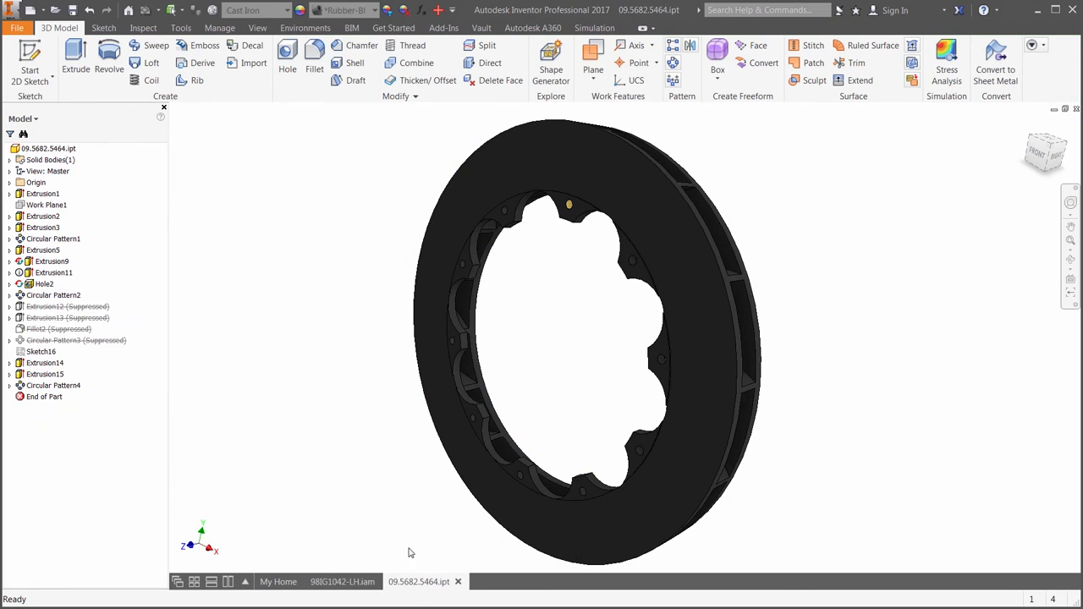
# - Check the rotor part out of Vault and change Circular Pattern1's vane occurrence count
pyautogui.click(481, 28)
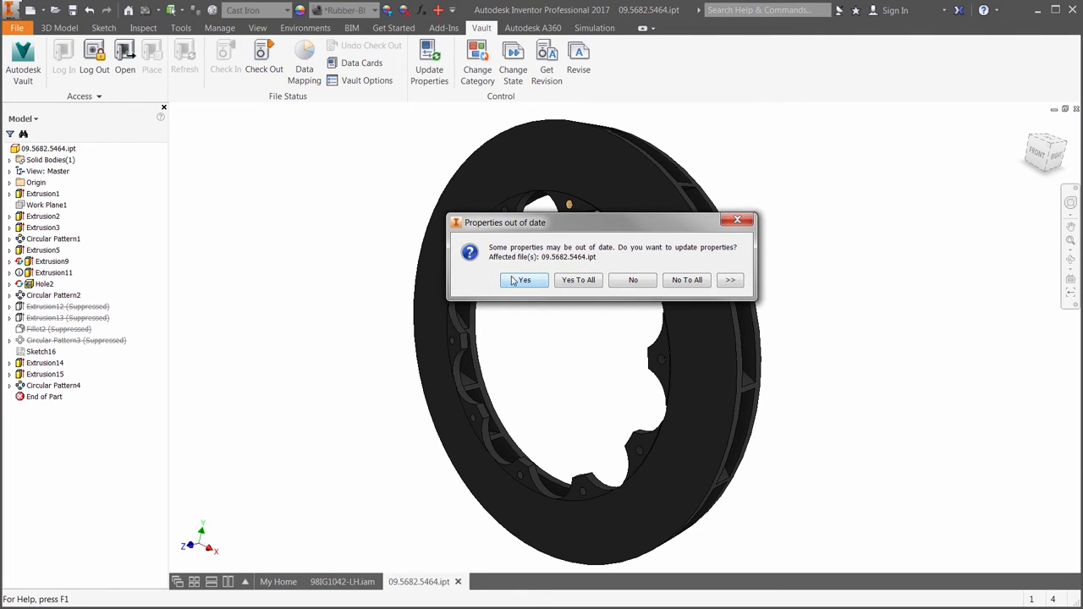
pyautogui.click(523, 280)
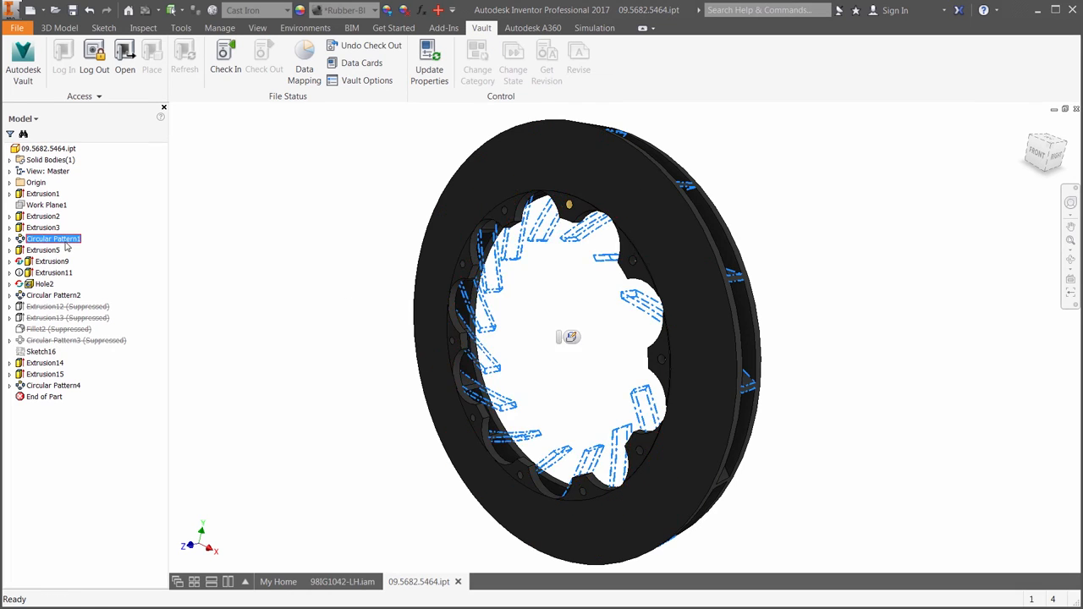
pyautogui.doubleClick(53, 238)
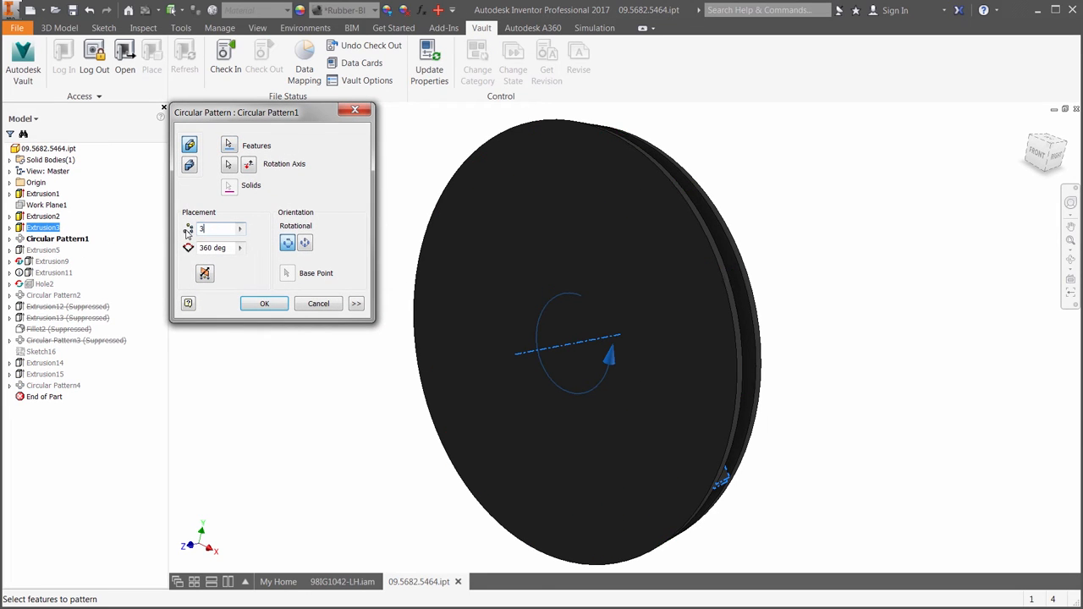
pyautogui.click(264, 304)
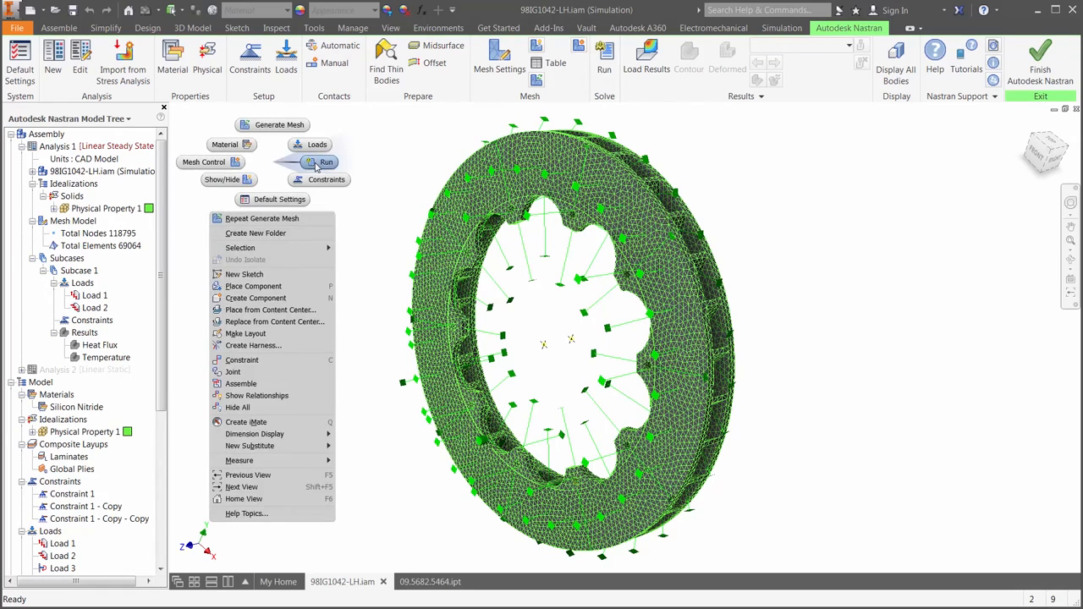
# - Rerun the heat analysis on the updated rotor and acknowledge the completed solution
pyautogui.click(326, 162)
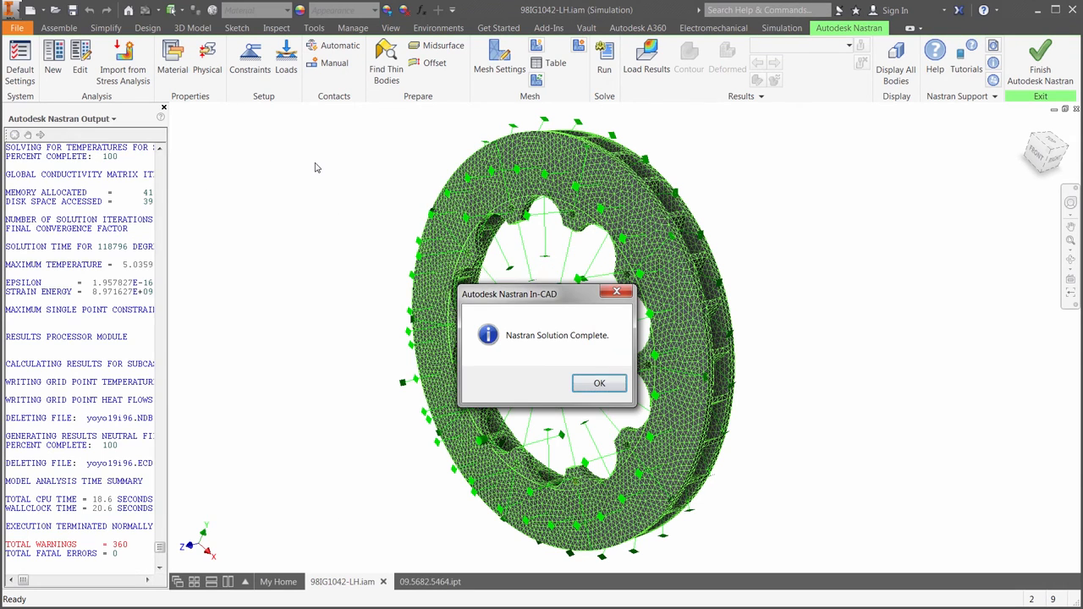
pyautogui.click(599, 383)
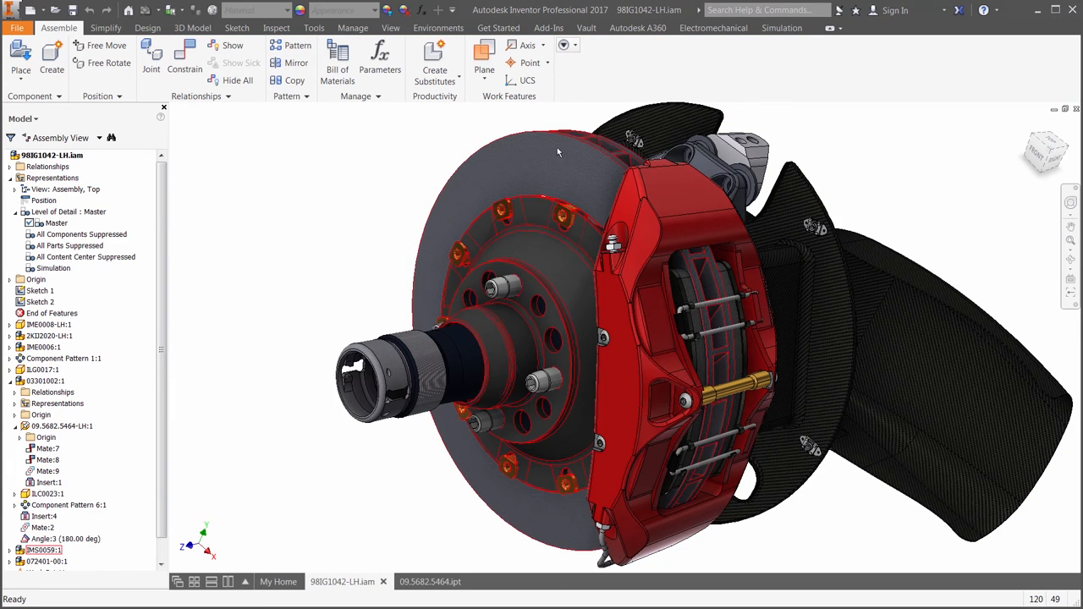
# - Check the brake assembly's four changed files into Vault with a comment on the Nastran In-CAD results
pyautogui.click(38, 119)
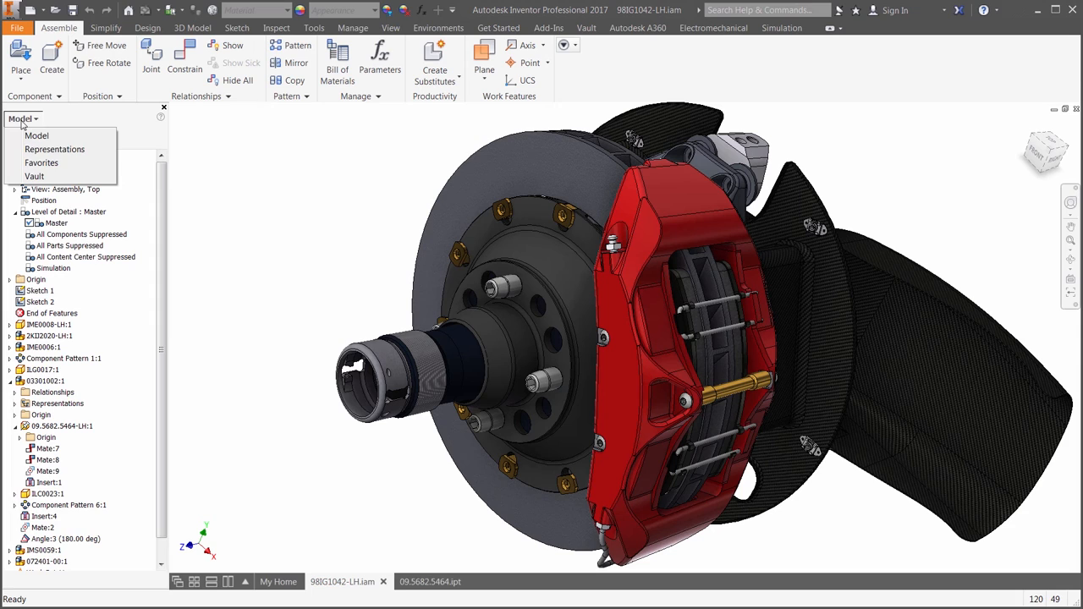
pyautogui.click(34, 176)
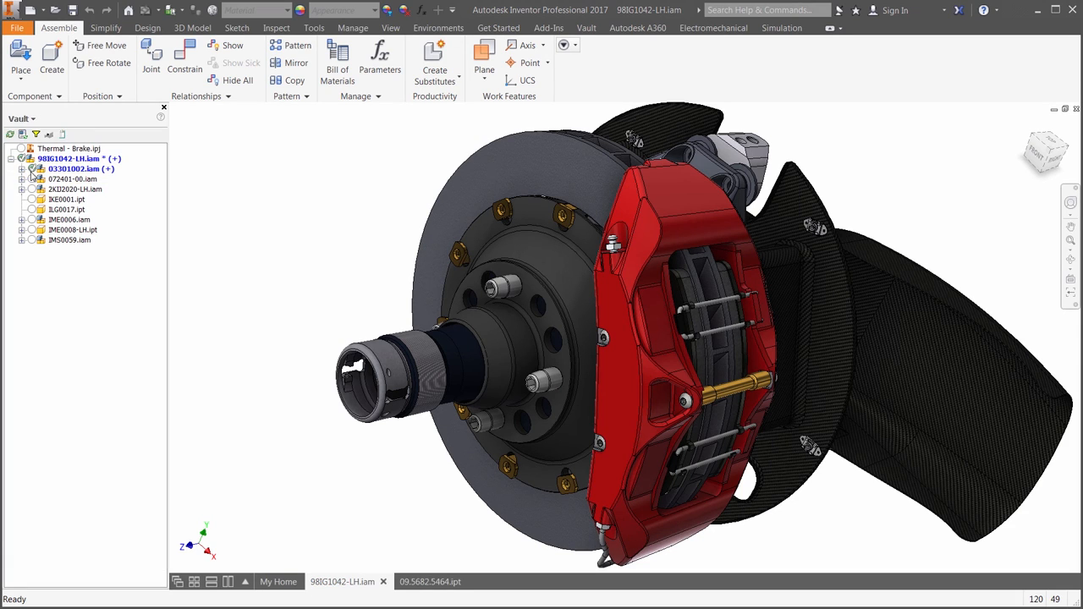
pyautogui.moveTo(79, 159)
pyautogui.write('Changed the number of vanes in the rotor based on N')
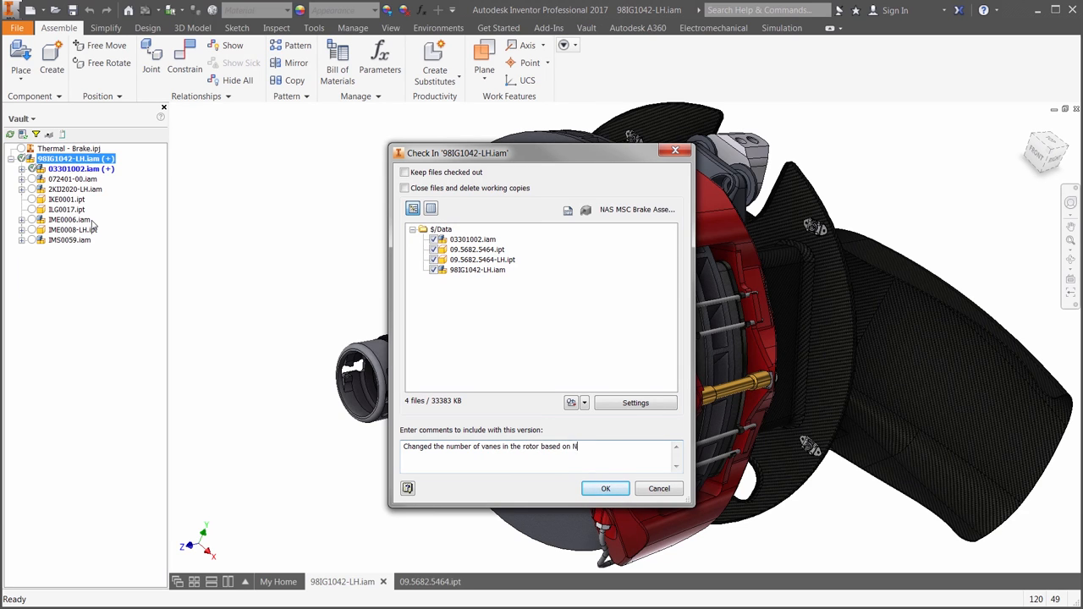
pyautogui.write('astran In-CAD results.')
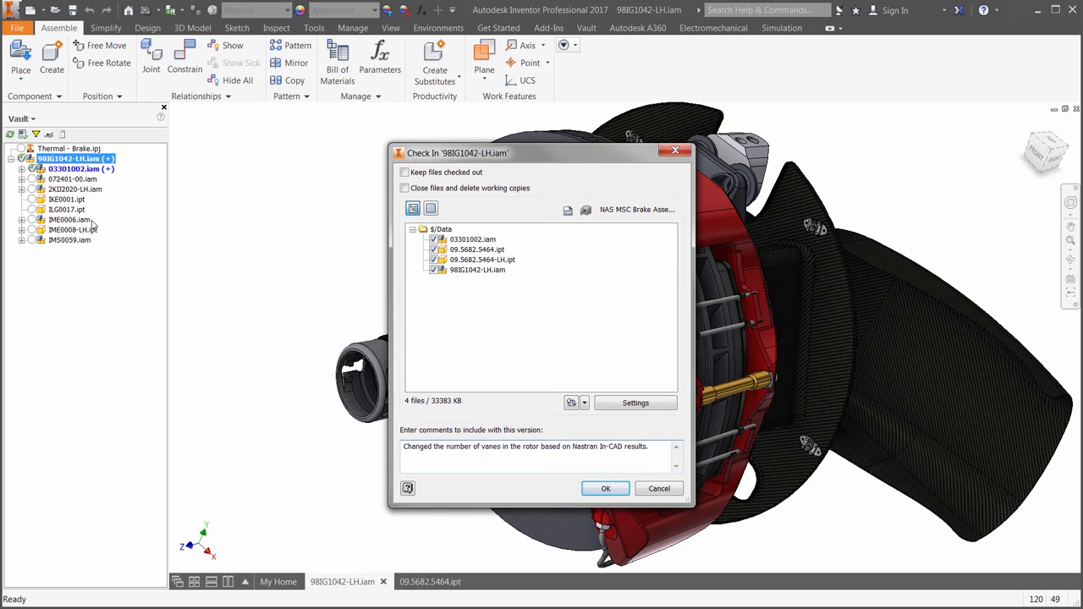
pyautogui.click(605, 489)
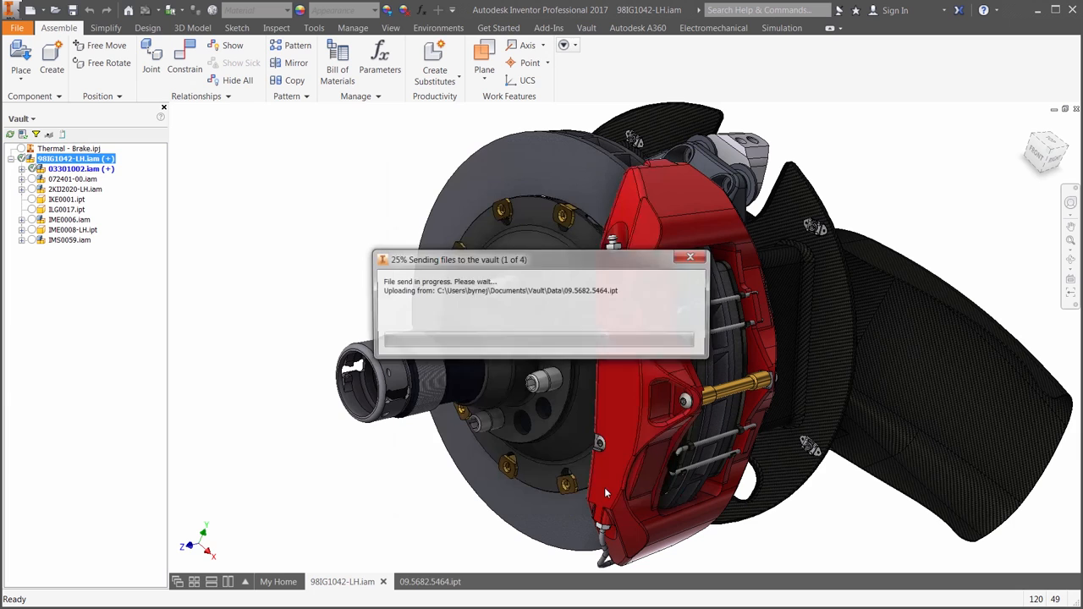